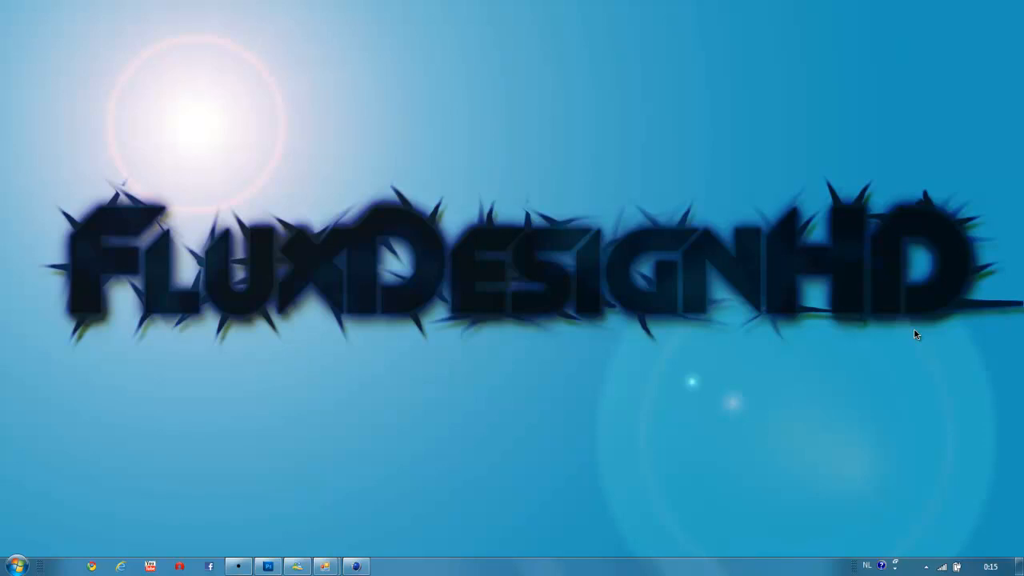
mouse_move(896, 339)
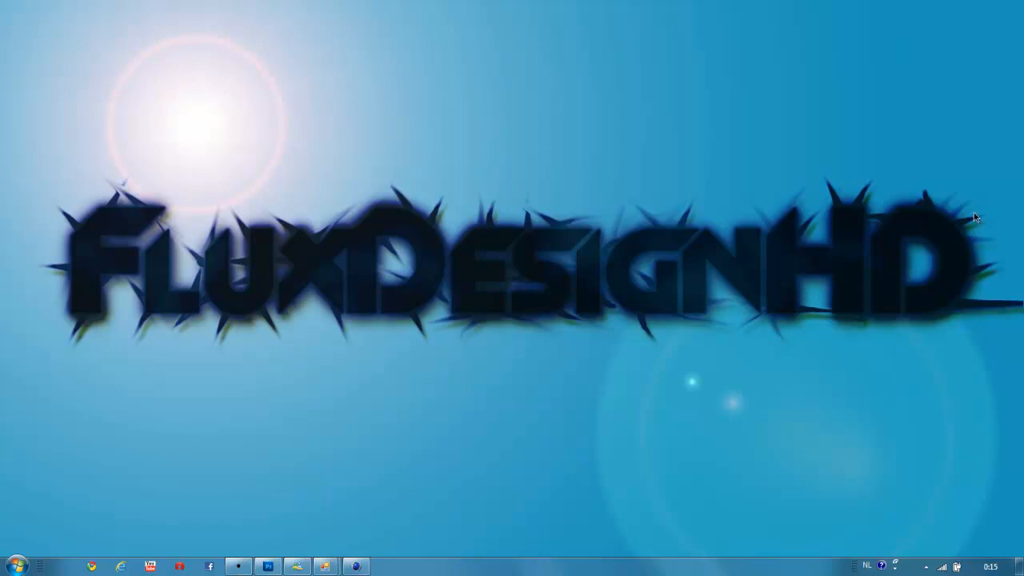
mouse_move(288, 324)
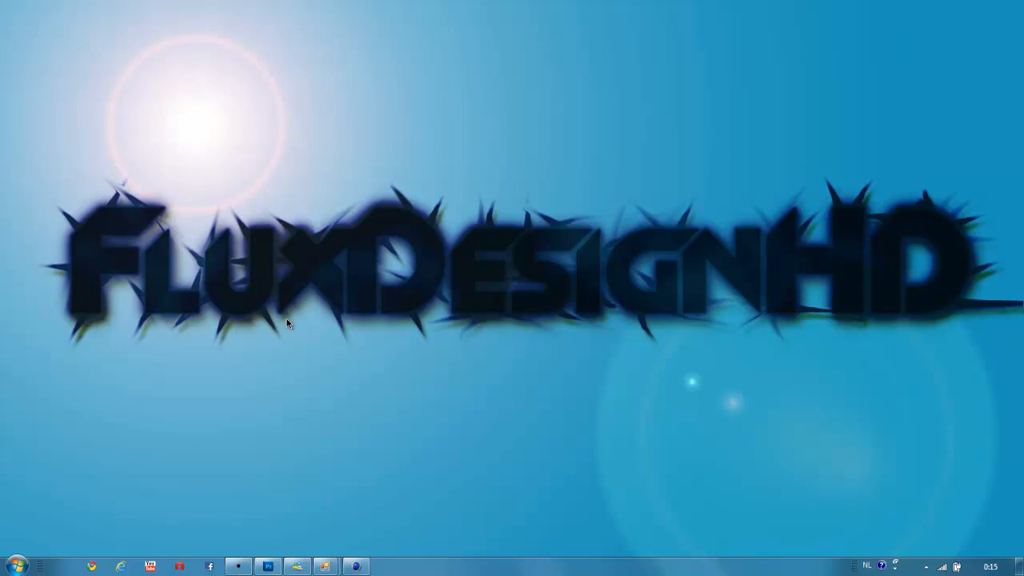
mouse_move(266, 531)
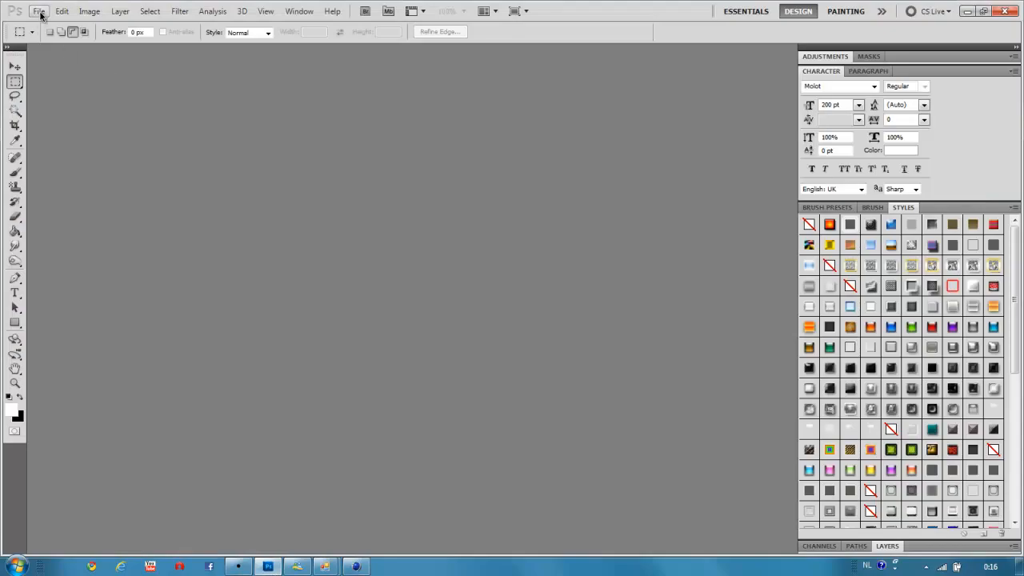
Step: Create a new 1600x900 document and add black FLUXDESIGNHD text on its own layer
click(38, 9)
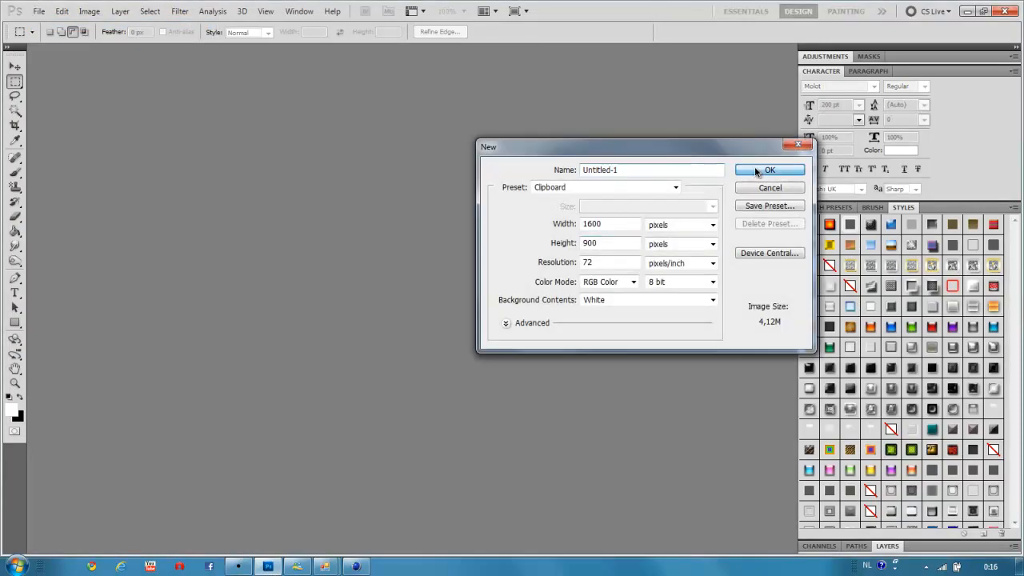
click(768, 170)
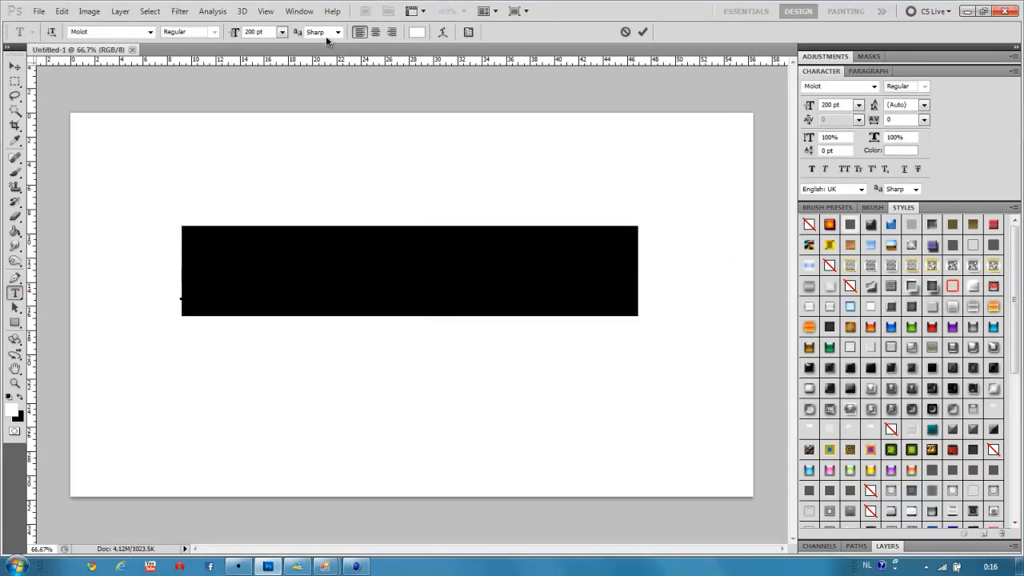
click(899, 150)
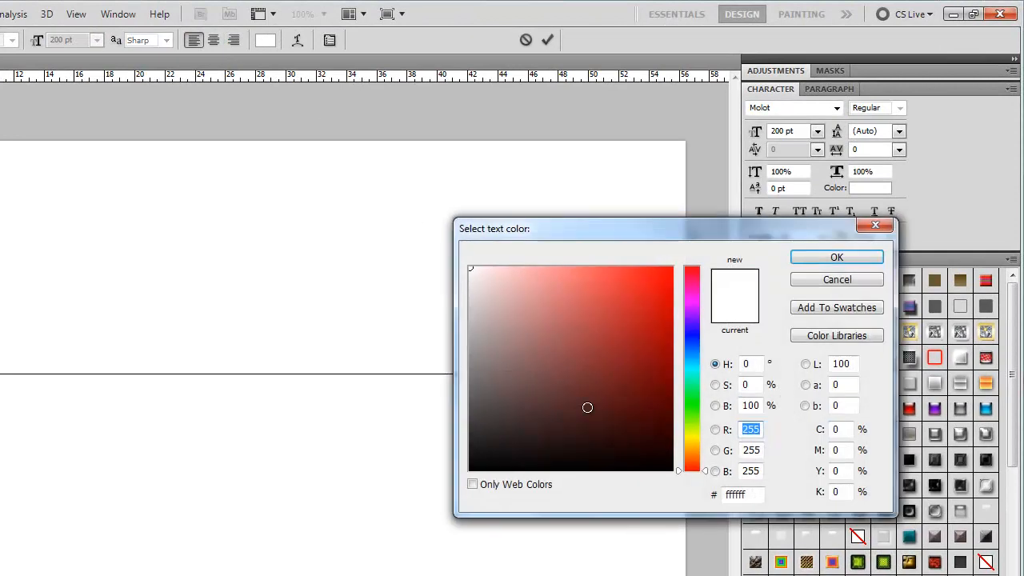
click(837, 256)
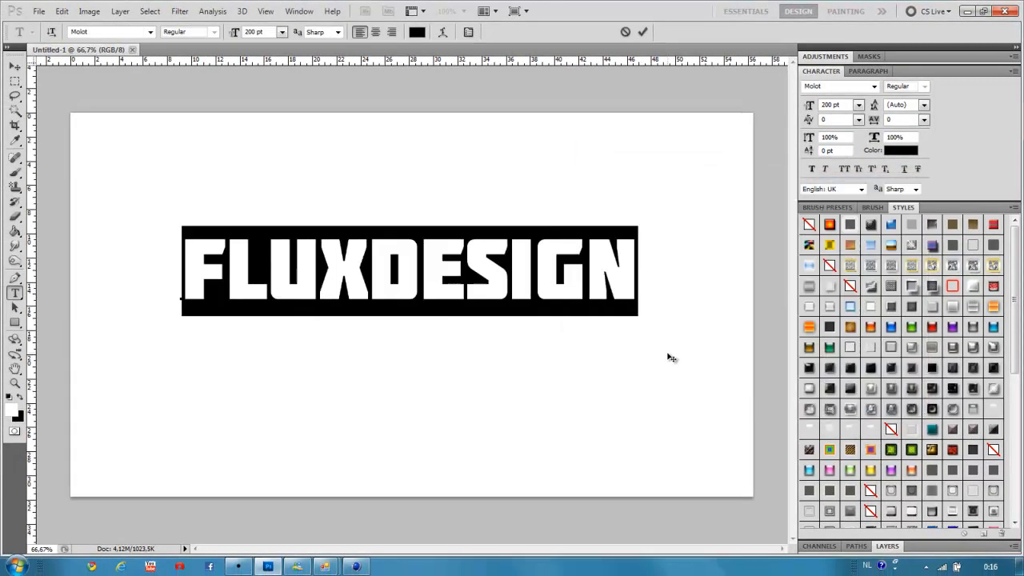
text(HD)
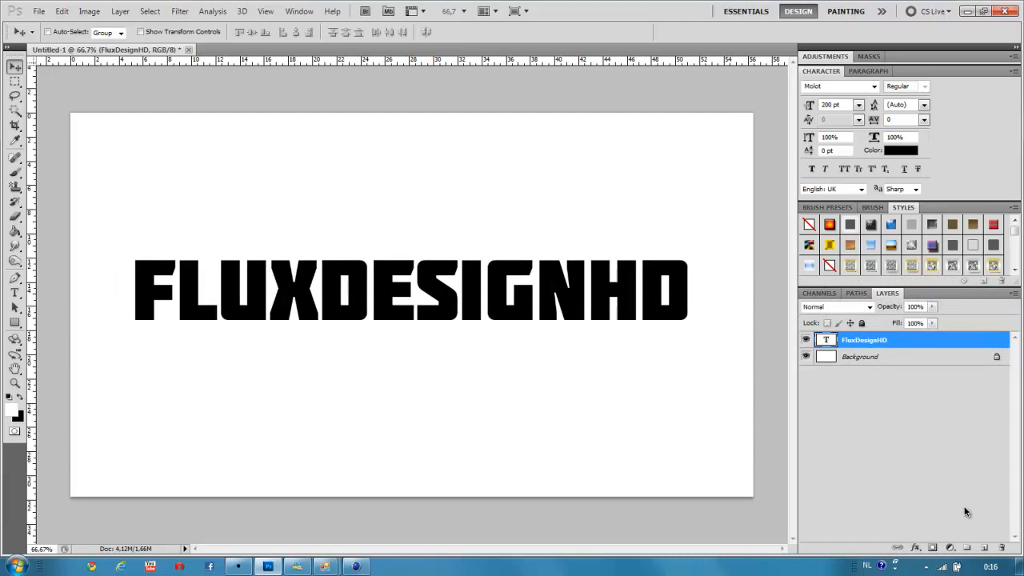
mouse_move(880, 339)
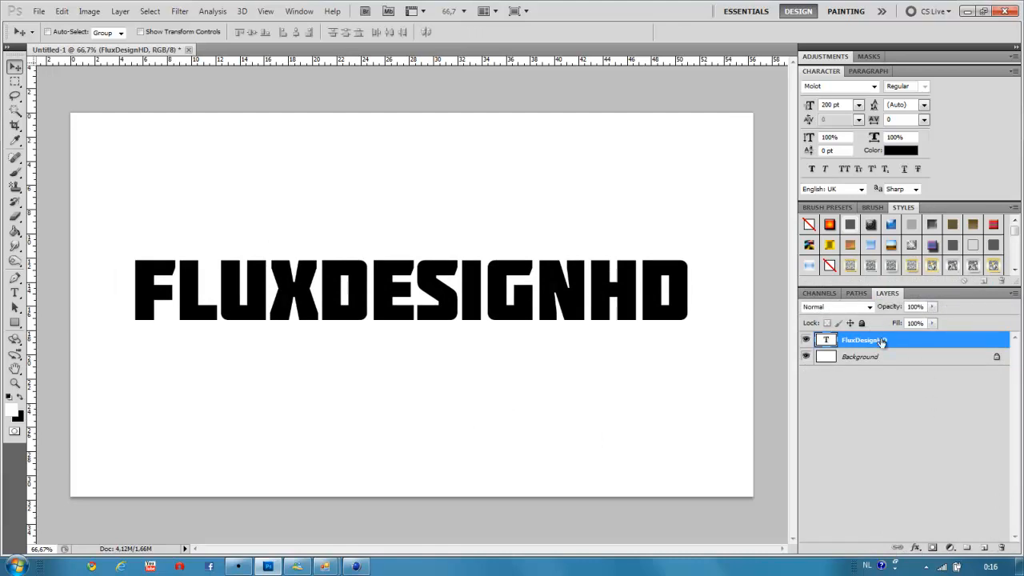
Step: Duplicate the FluxDesignHD text layer twice, giving copy and copy 2 above it
right_click(861, 339)
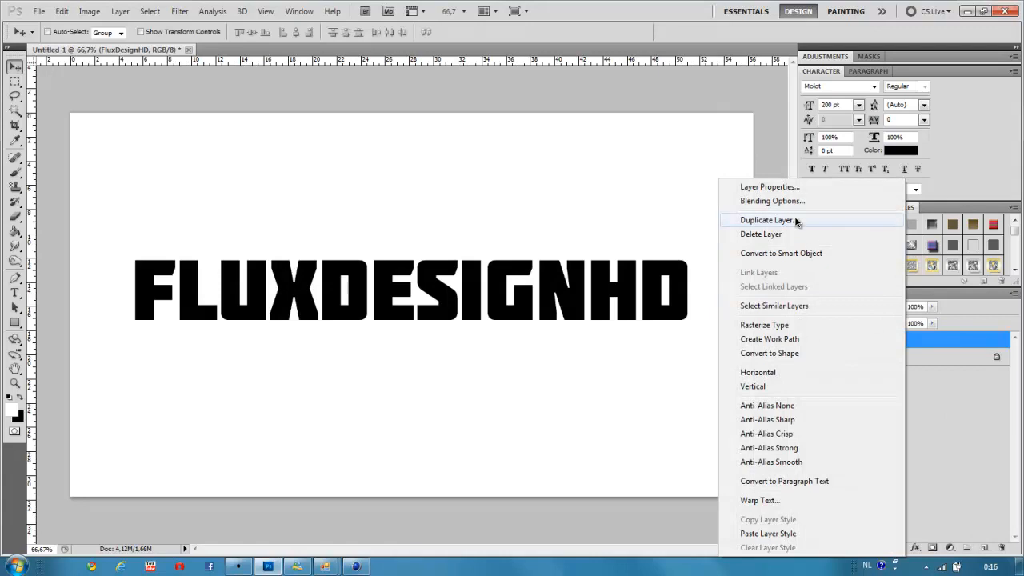
click(768, 221)
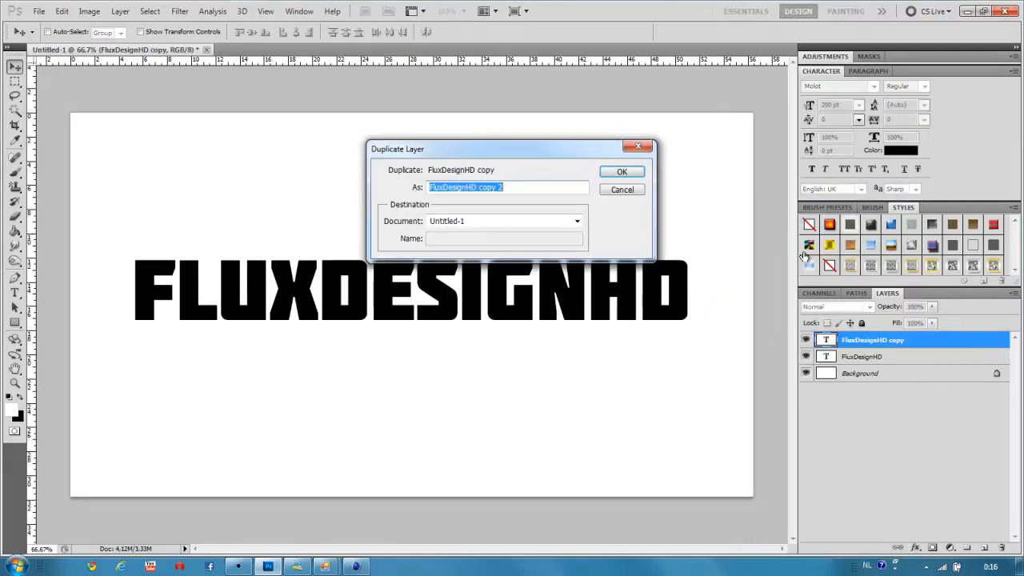
click(621, 171)
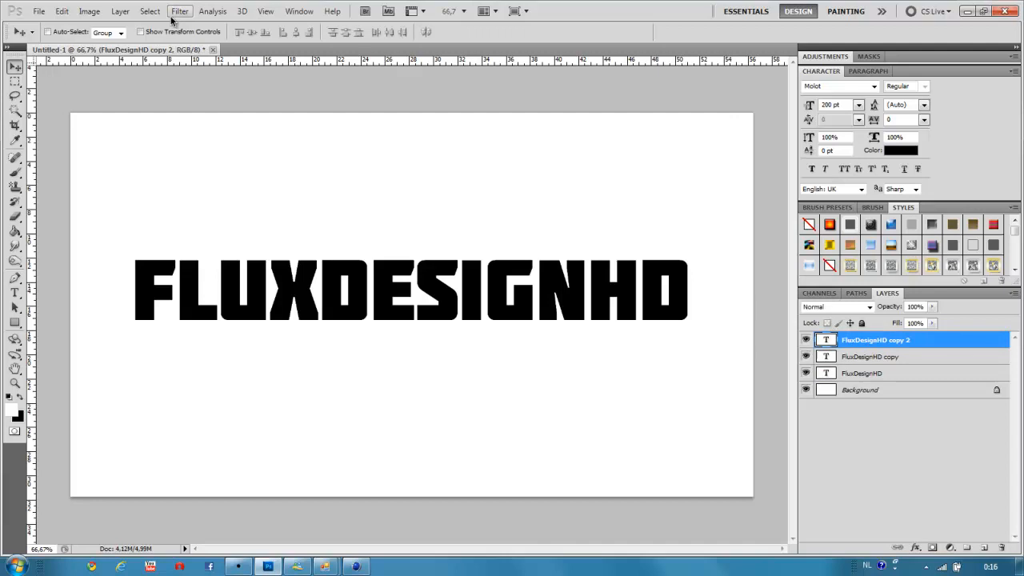
click(180, 9)
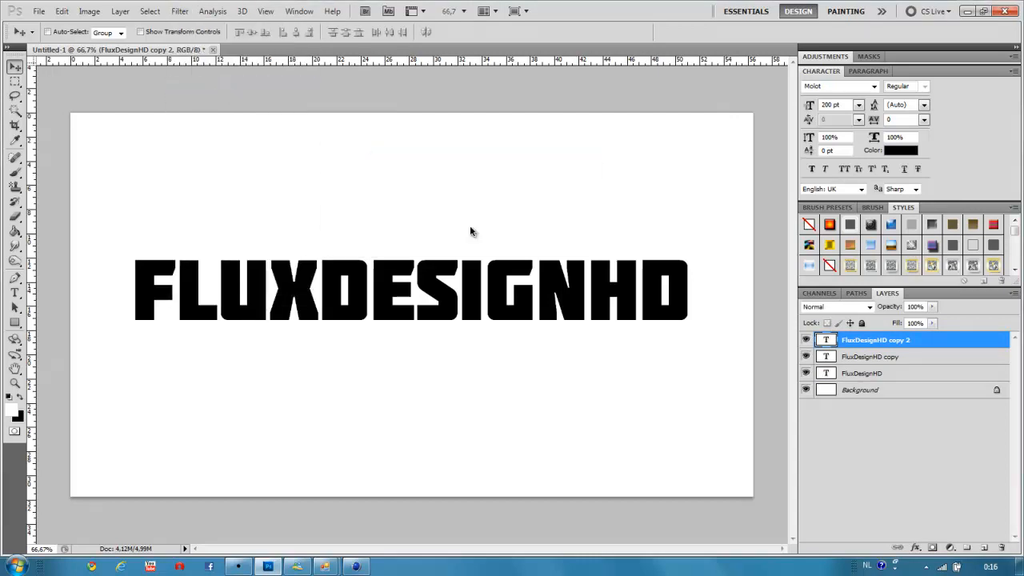
Step: In Liquify, adjust brush density and pull spikes out of the letters with Forward Warp
click(180, 9)
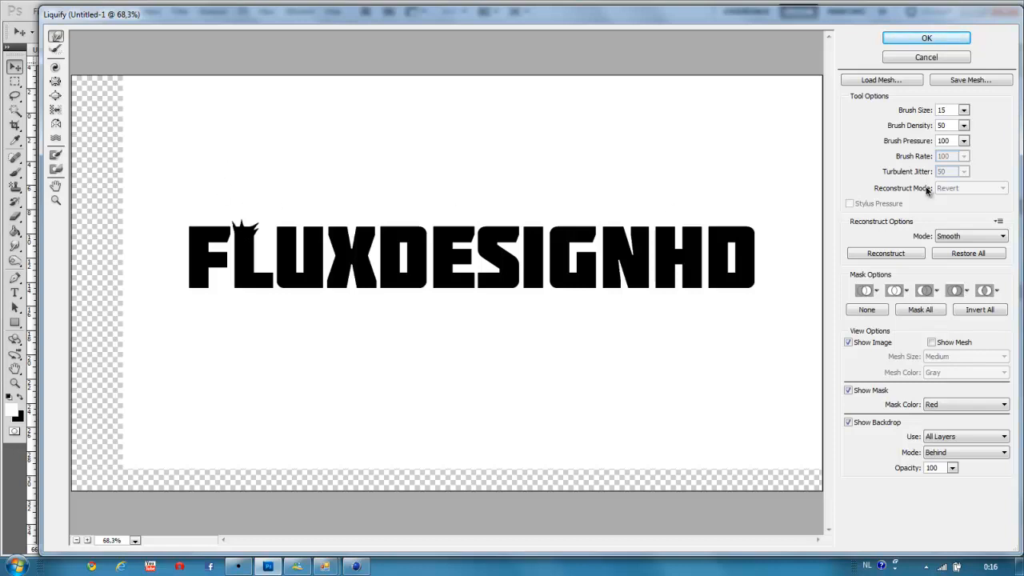
click(963, 125)
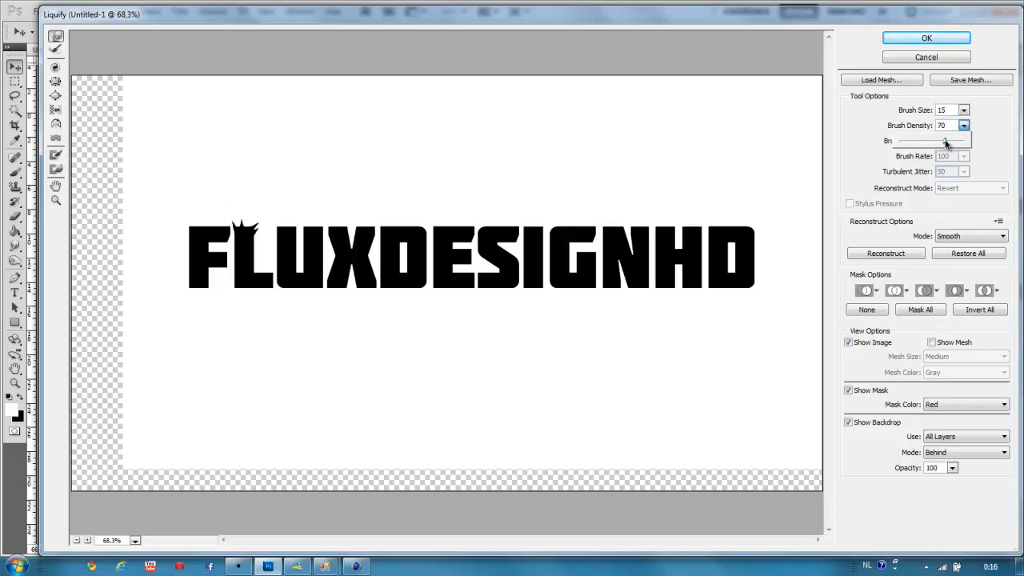
drag(944, 141, 912, 140)
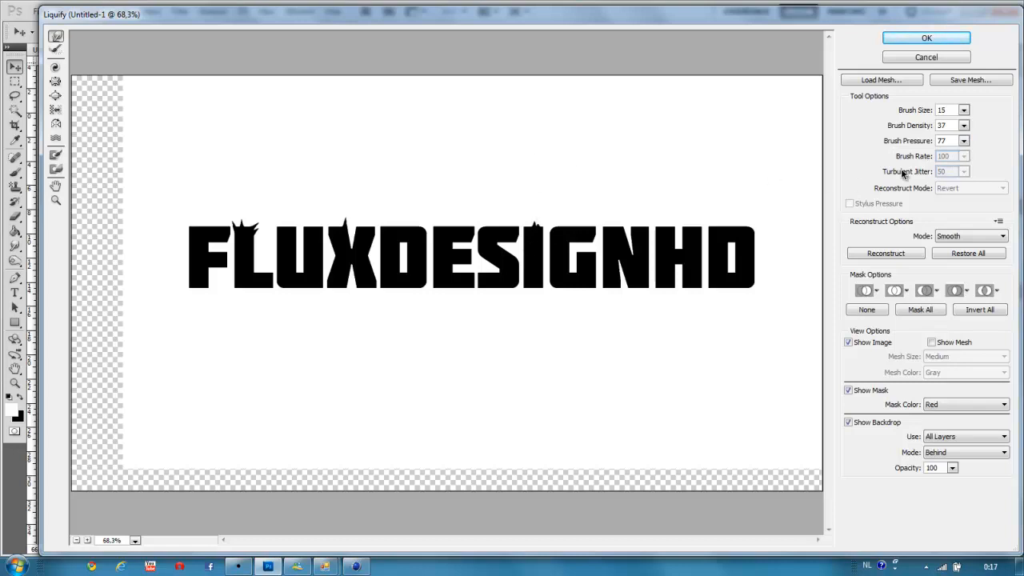
mouse_move(538, 253)
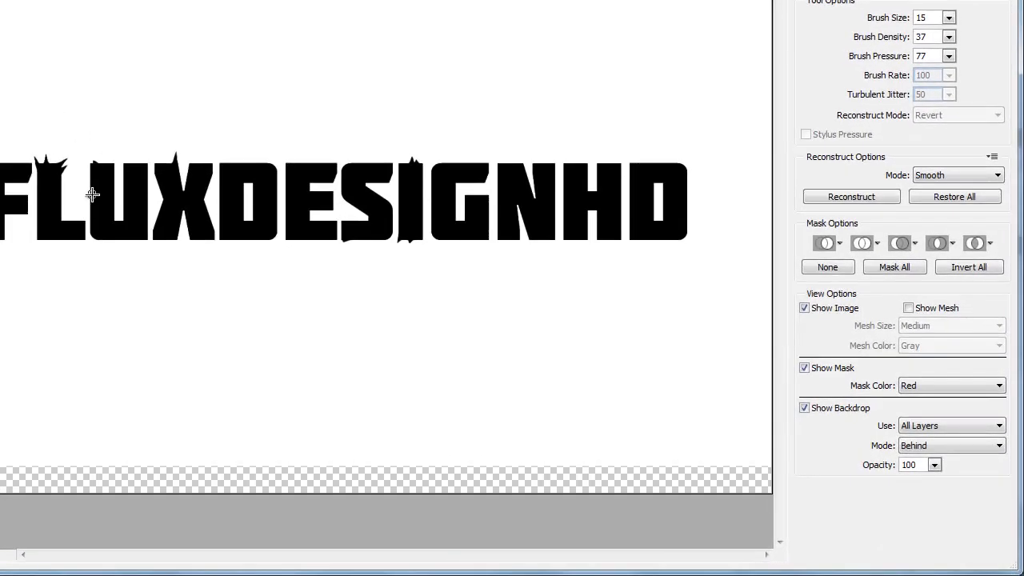
click(949, 54)
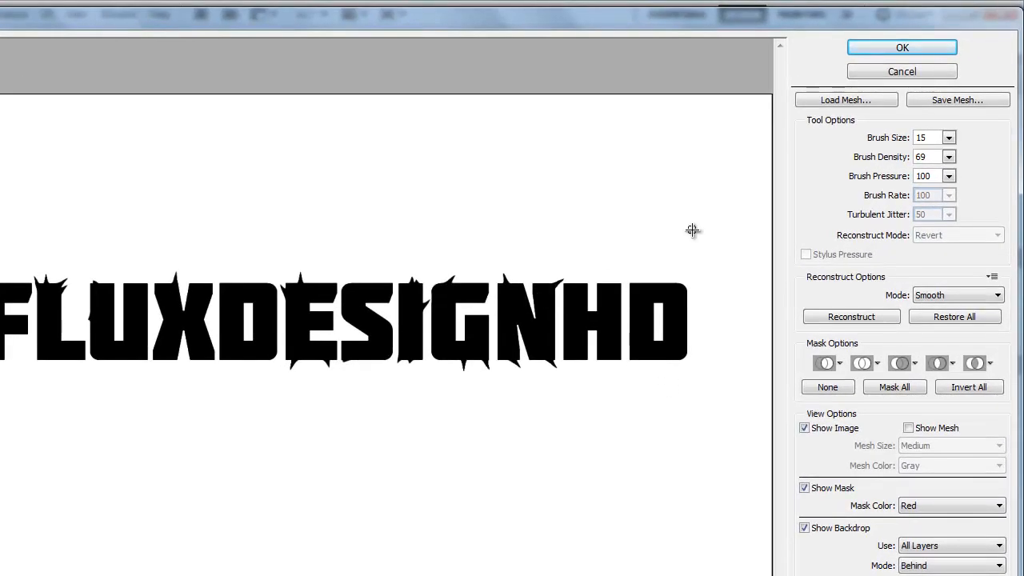
mouse_move(632, 299)
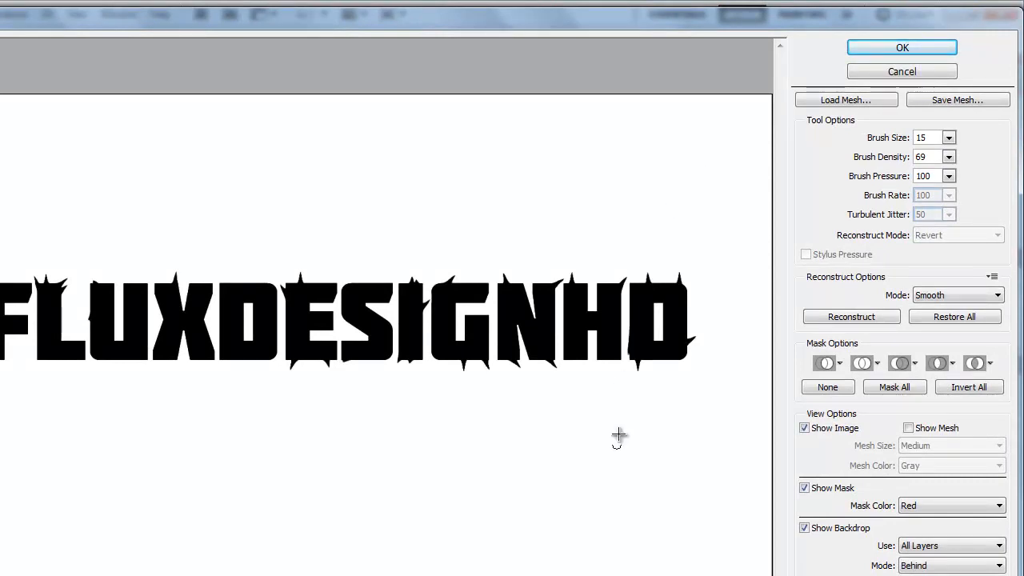
mouse_move(47, 406)
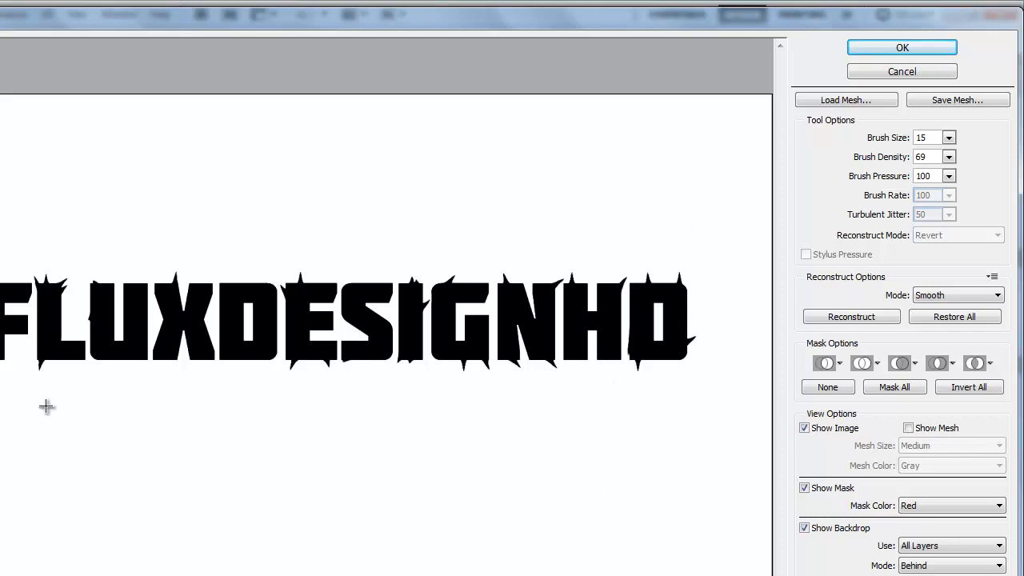
mouse_move(67, 324)
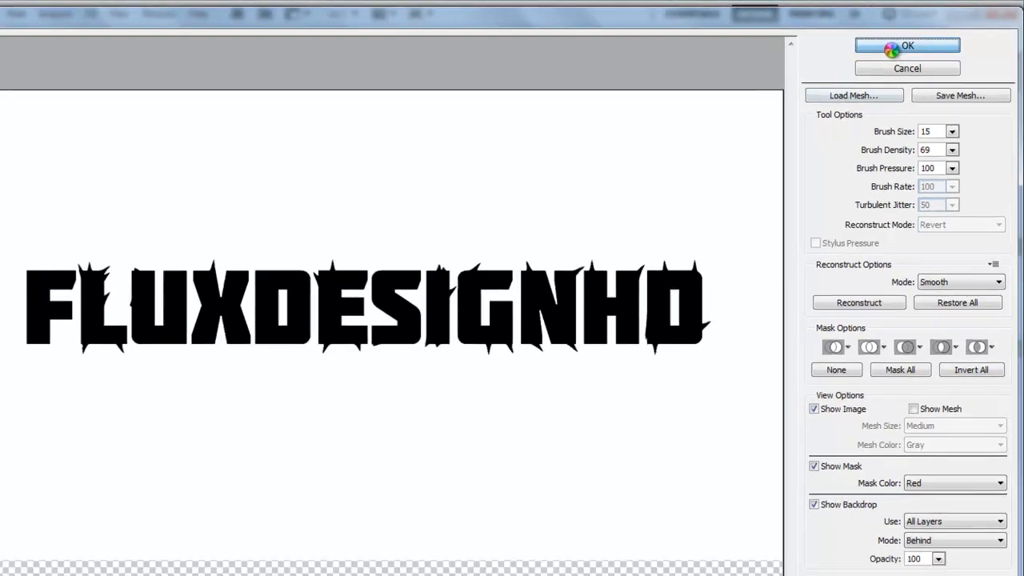
Step: Commit the spiky warp and soften the copy with a Gaussian Blur around 1.6 px
click(906, 45)
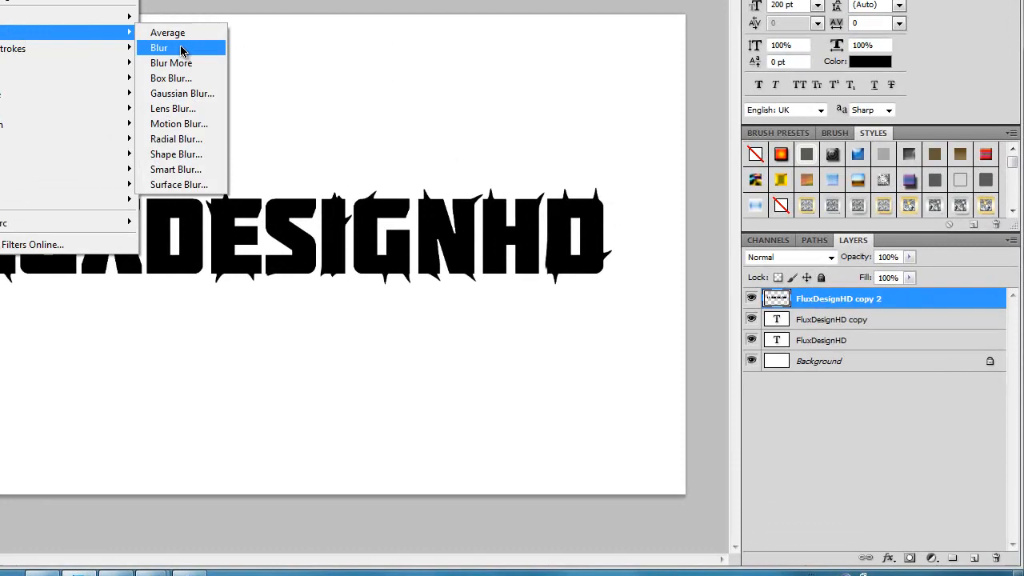
click(182, 93)
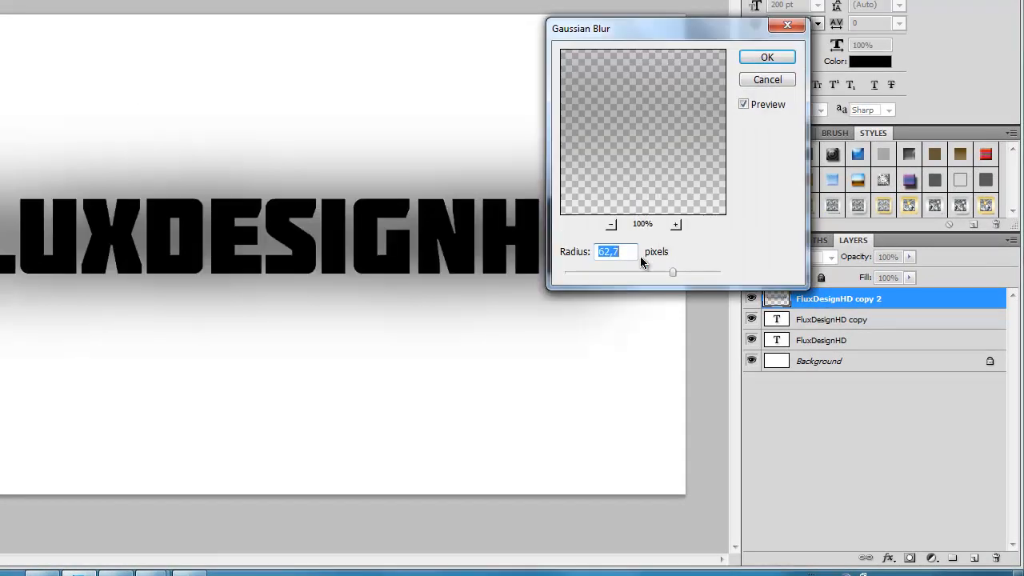
drag(672, 272, 579, 272)
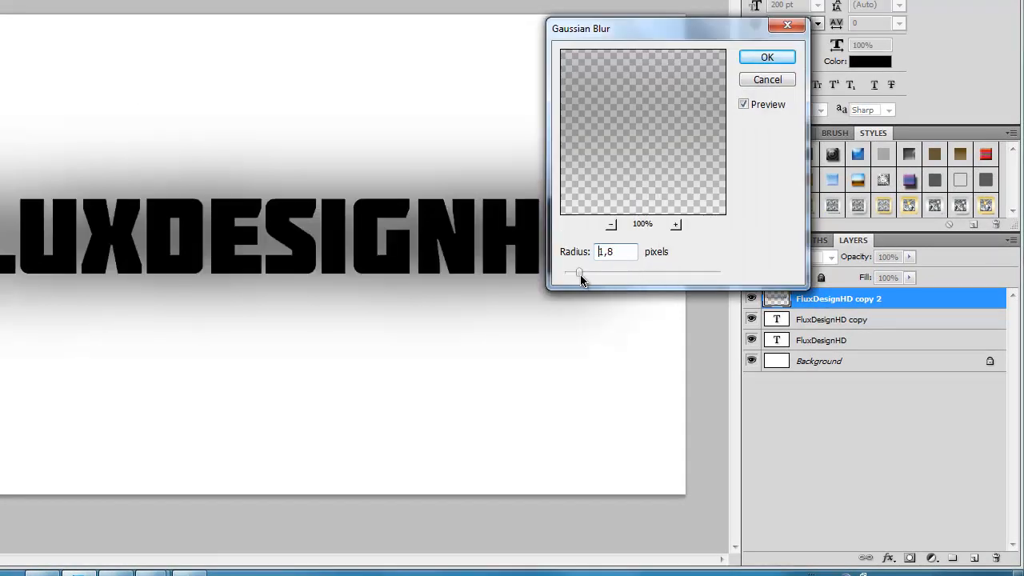
drag(577, 272, 571, 272)
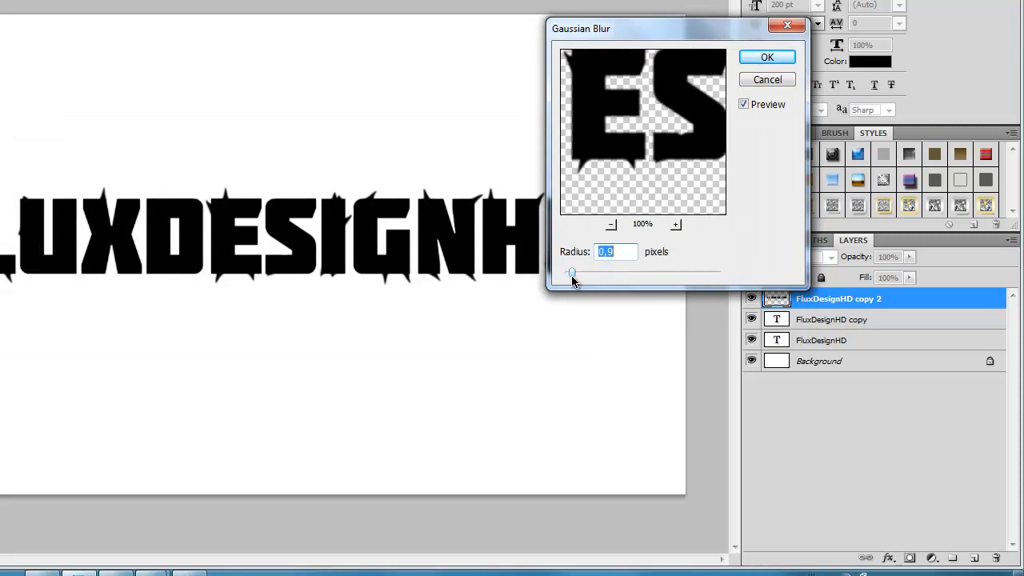
drag(571, 272, 579, 272)
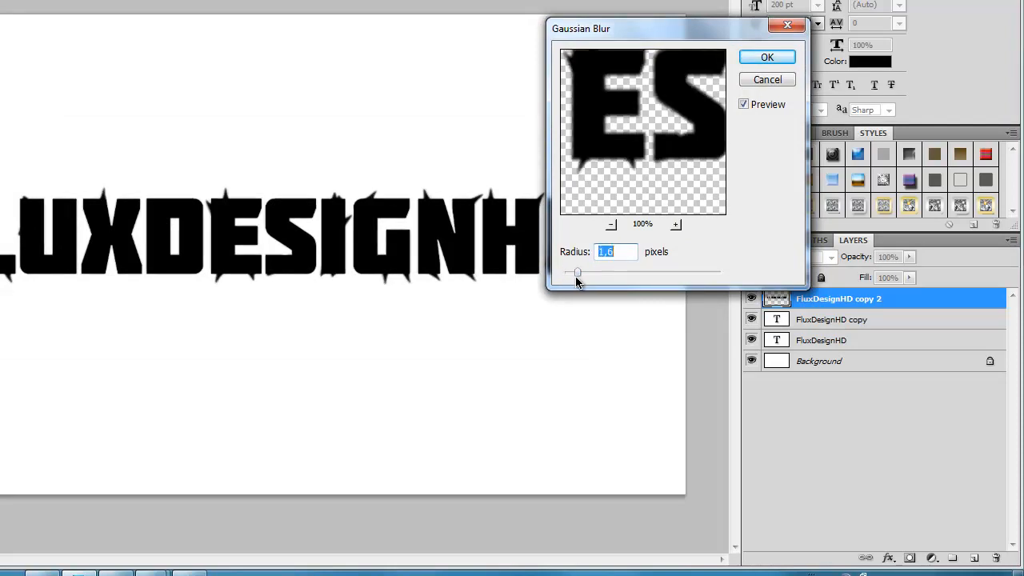
drag(579, 275, 576, 275)
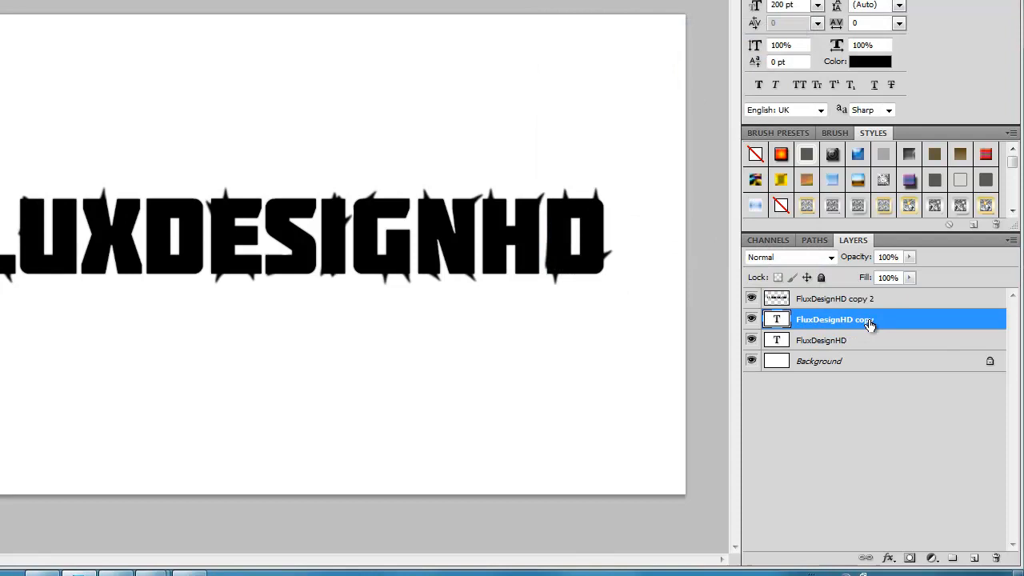
Step: Choose a soft zero-hardness brush preset and reduce its size for smudging the edges
right_click(845, 320)
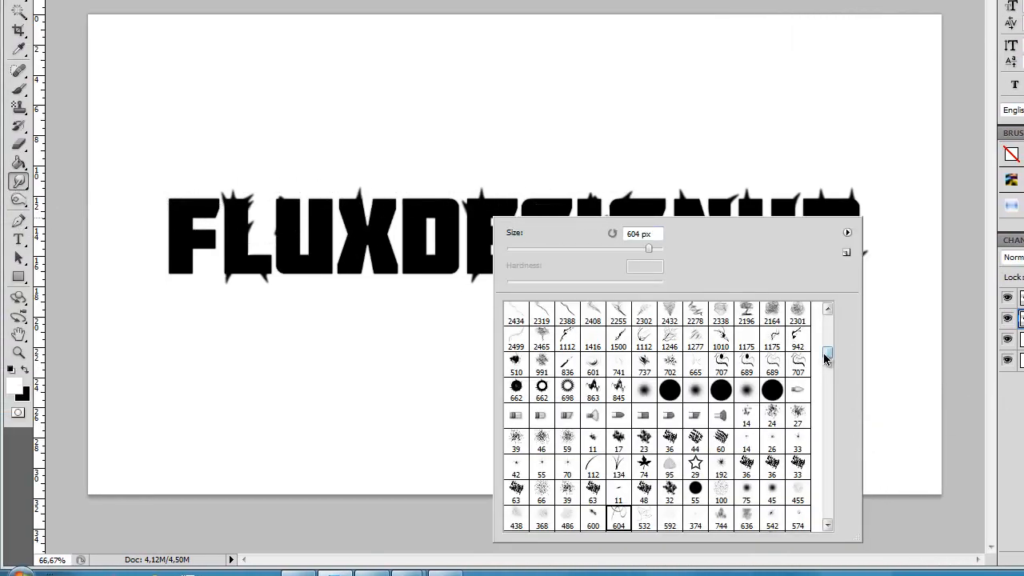
scroll(down, 3)
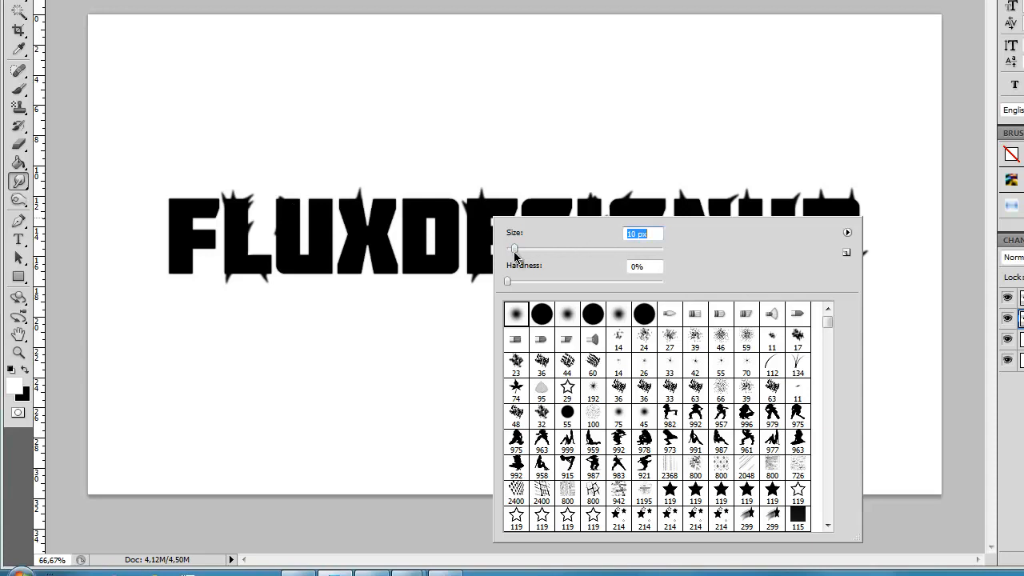
drag(514, 248, 518, 248)
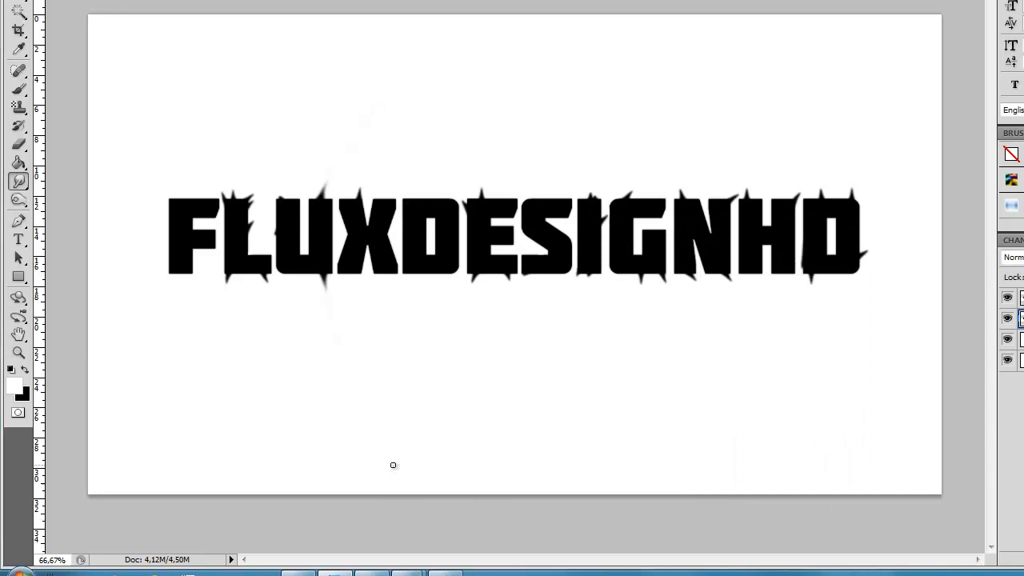
mouse_move(296, 242)
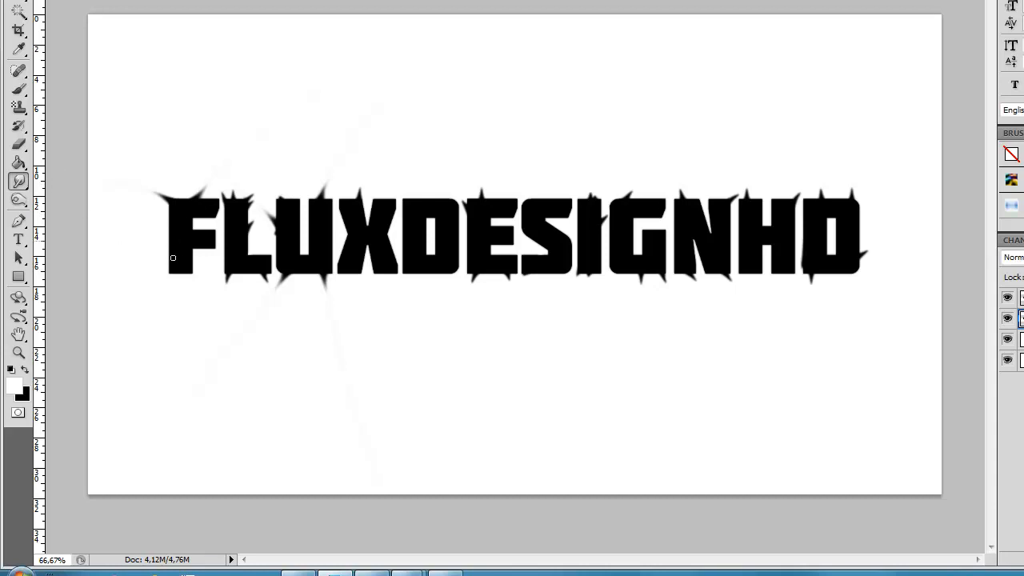
mouse_move(496, 210)
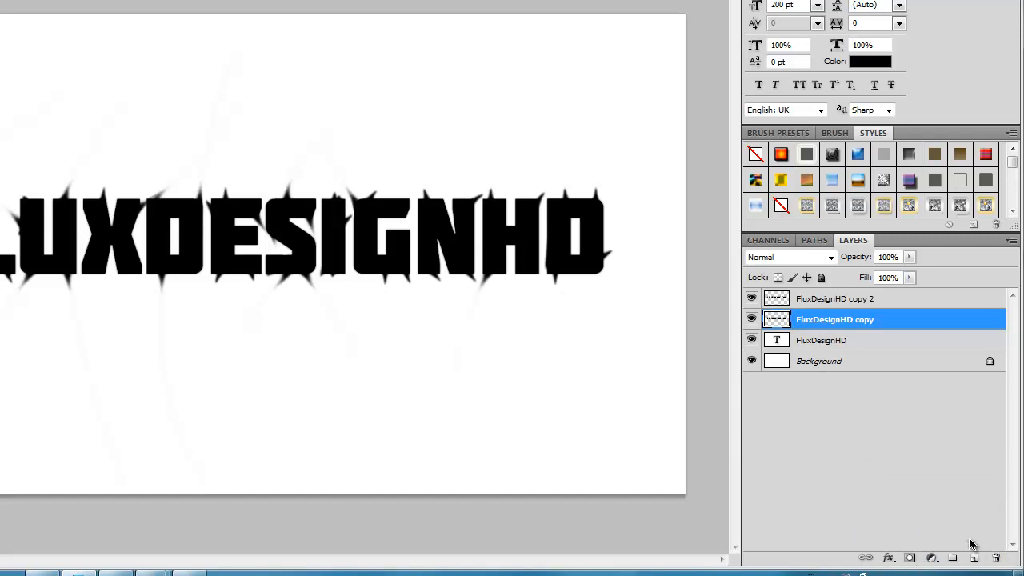
Step: Add a new top layer of rendered clouds blended with Color Burn
click(835, 301)
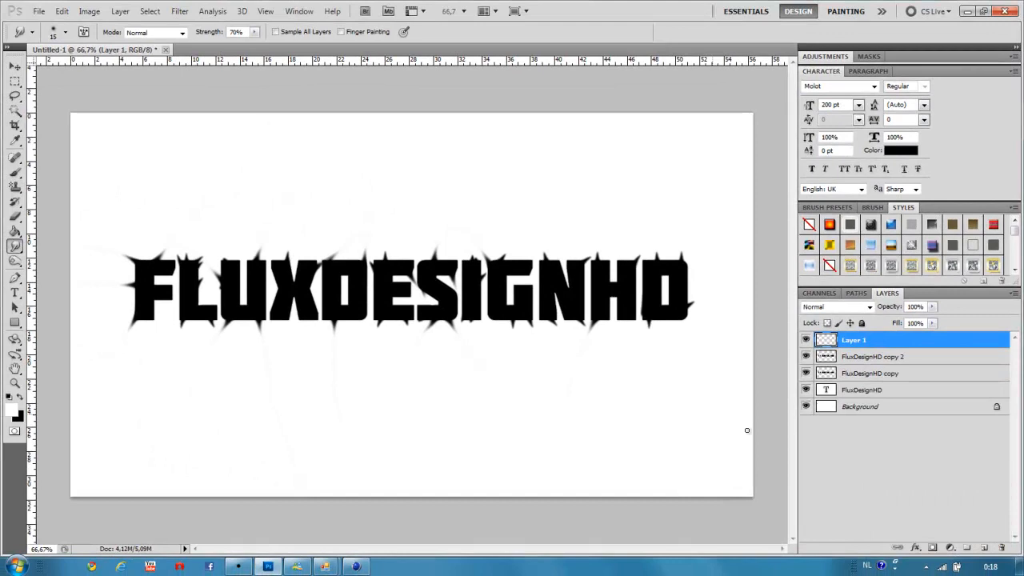
click(179, 10)
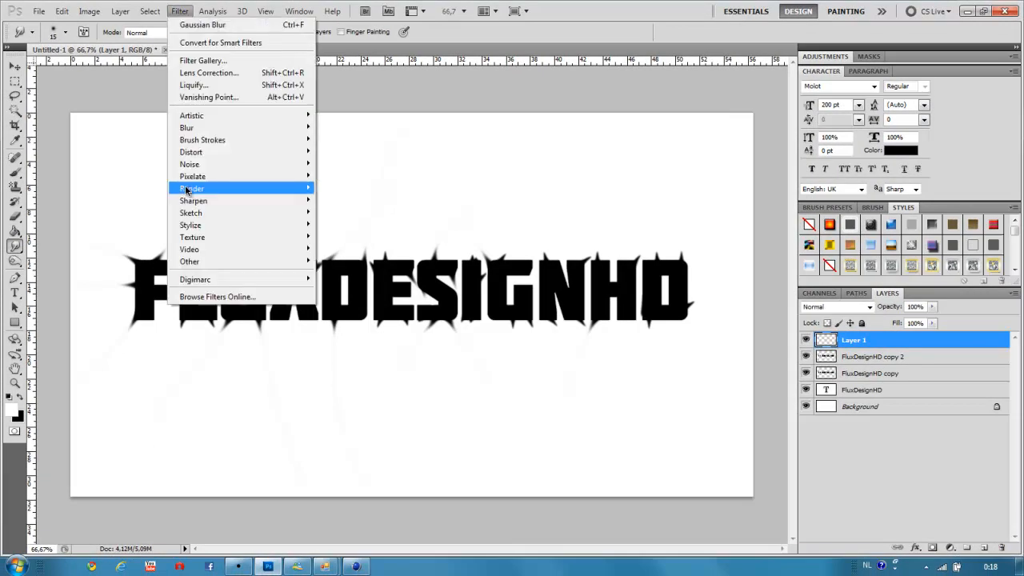
mouse_move(192, 189)
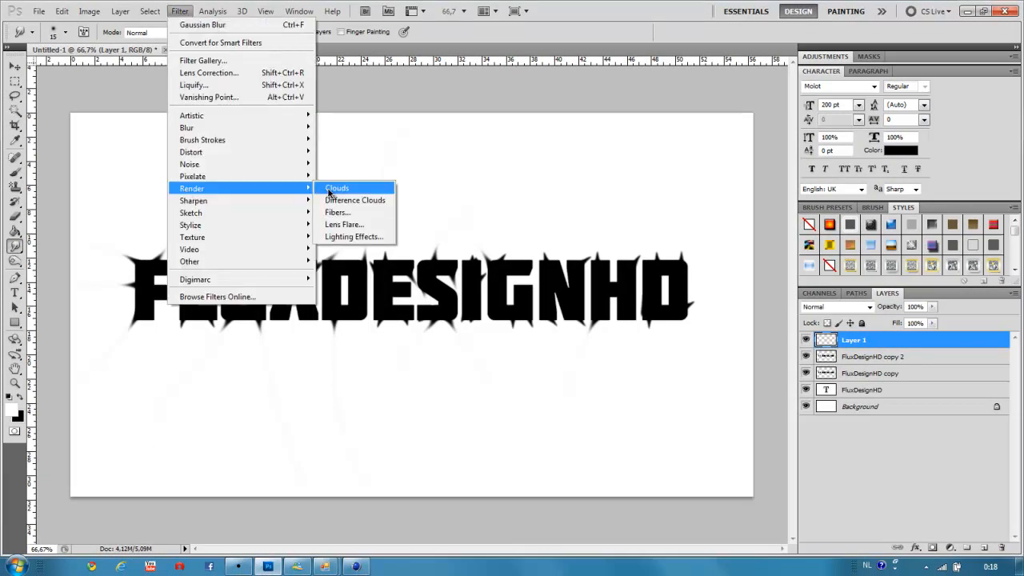
click(336, 187)
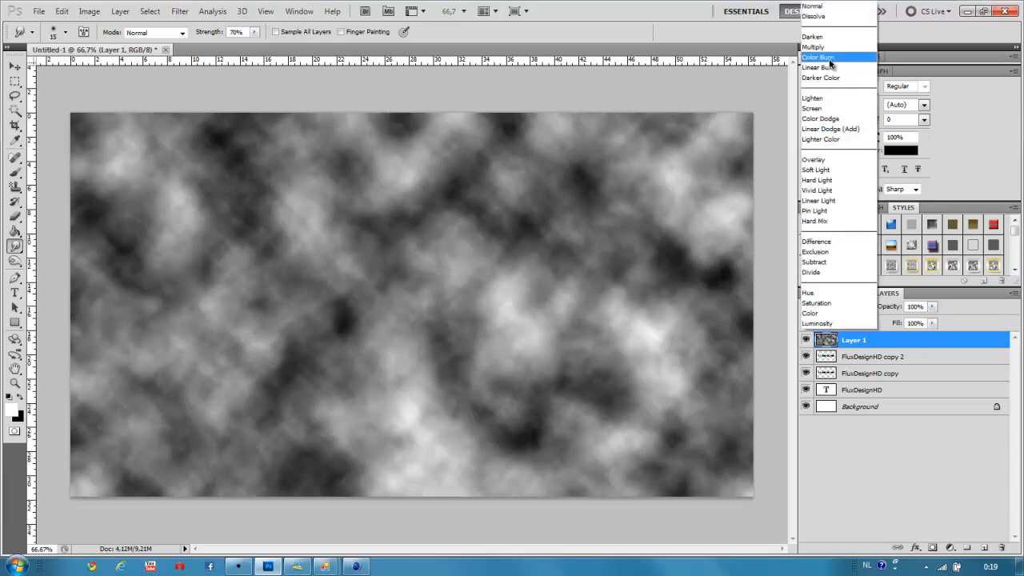
click(829, 58)
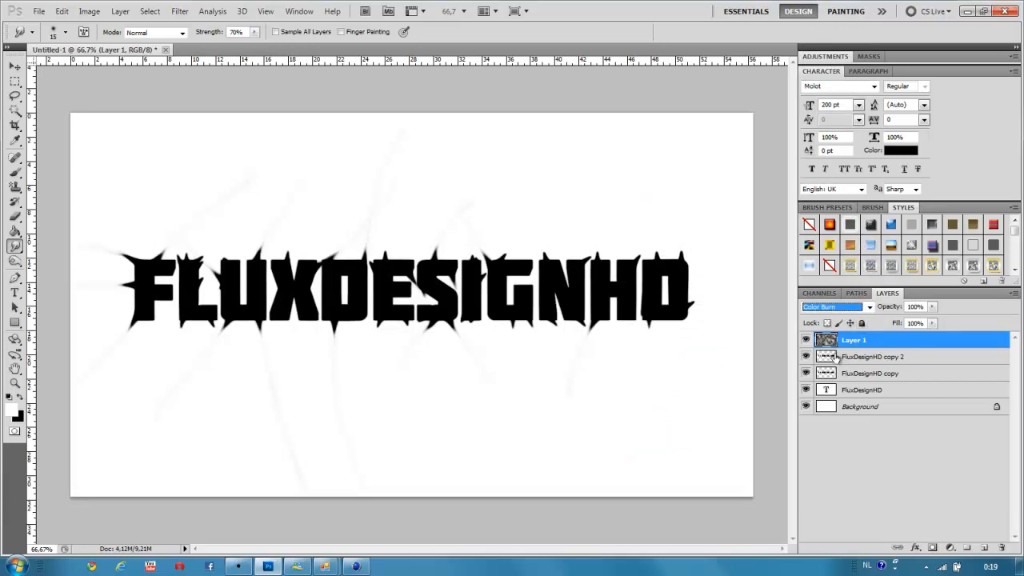
Step: Give FluxDesignHD copy 2 a dark blue Color Overlay and copy the layer style
click(871, 355)
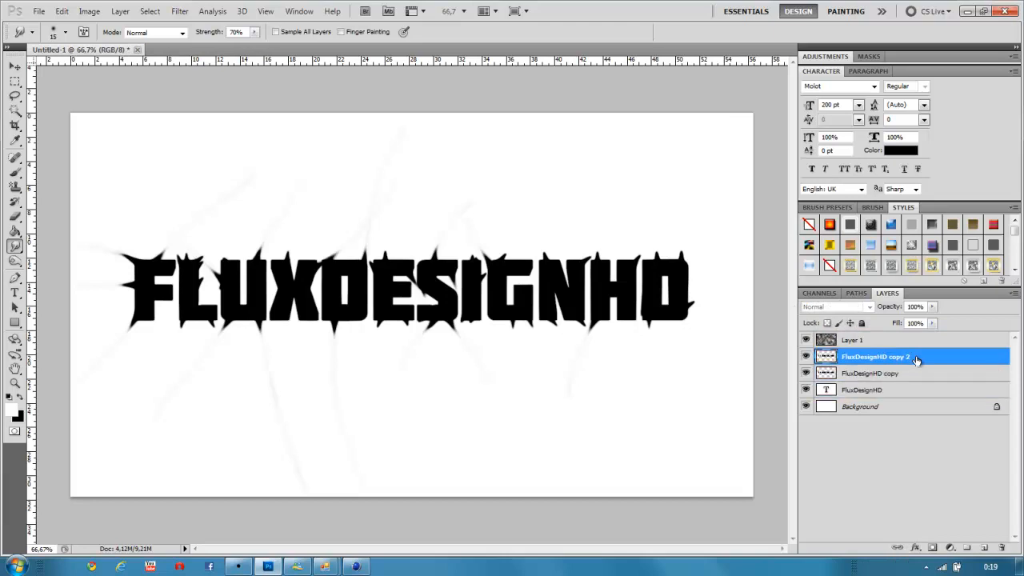
double_click(874, 355)
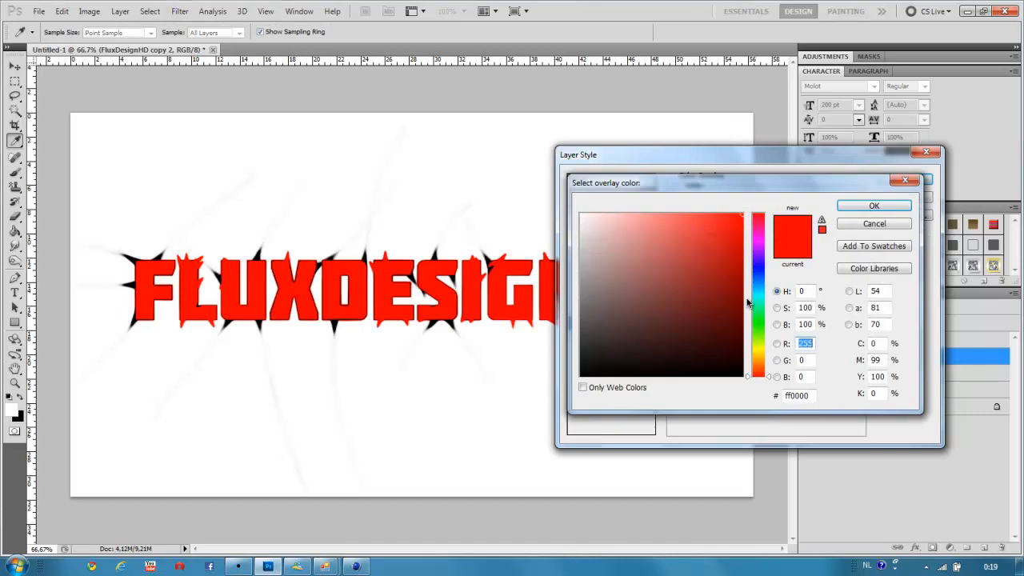
click(667, 256)
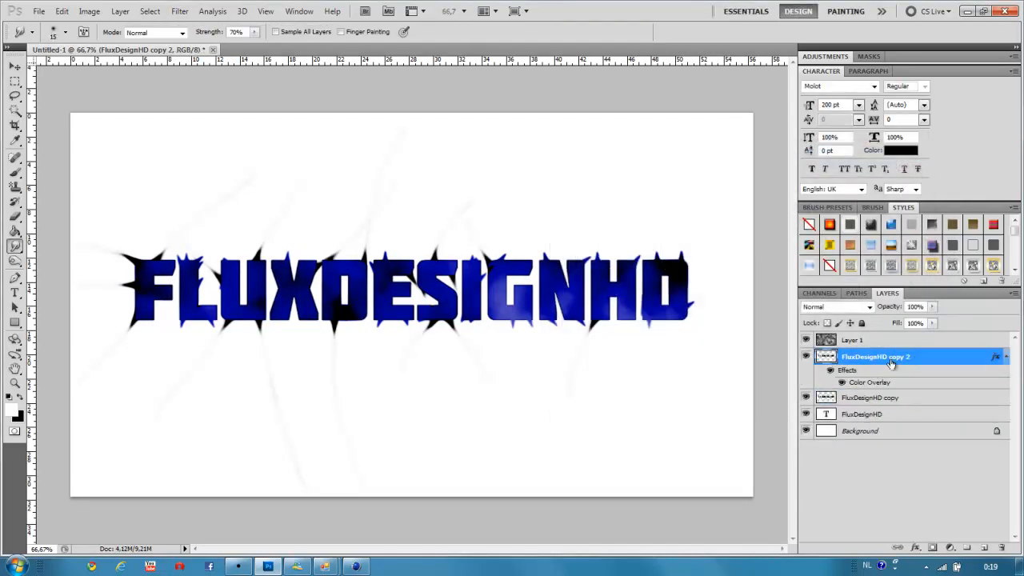
right_click(875, 356)
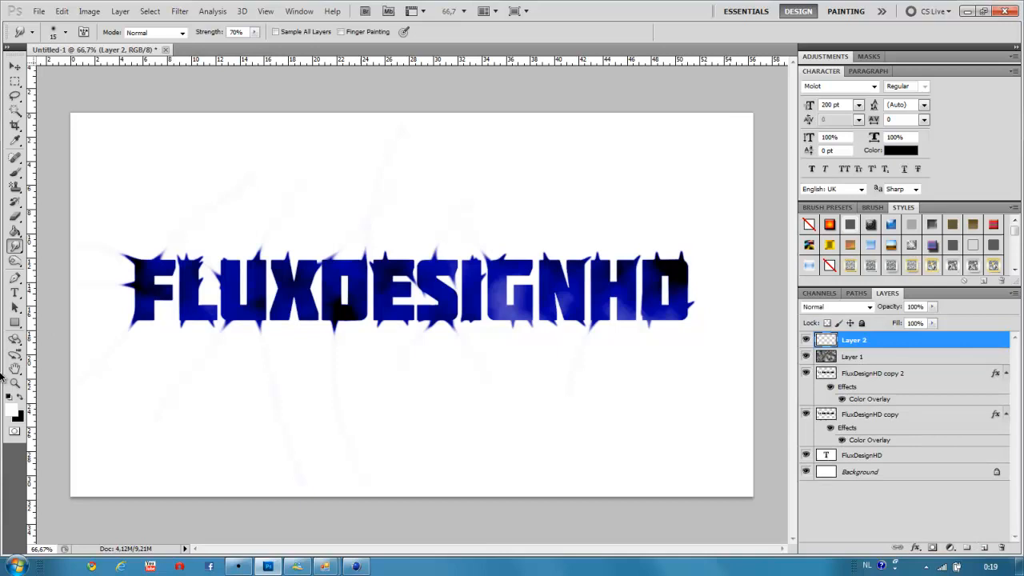
Step: Fill Layer 2 with light blue and apply a 105mm Prime lens flare with adjusted brightness
click(9, 410)
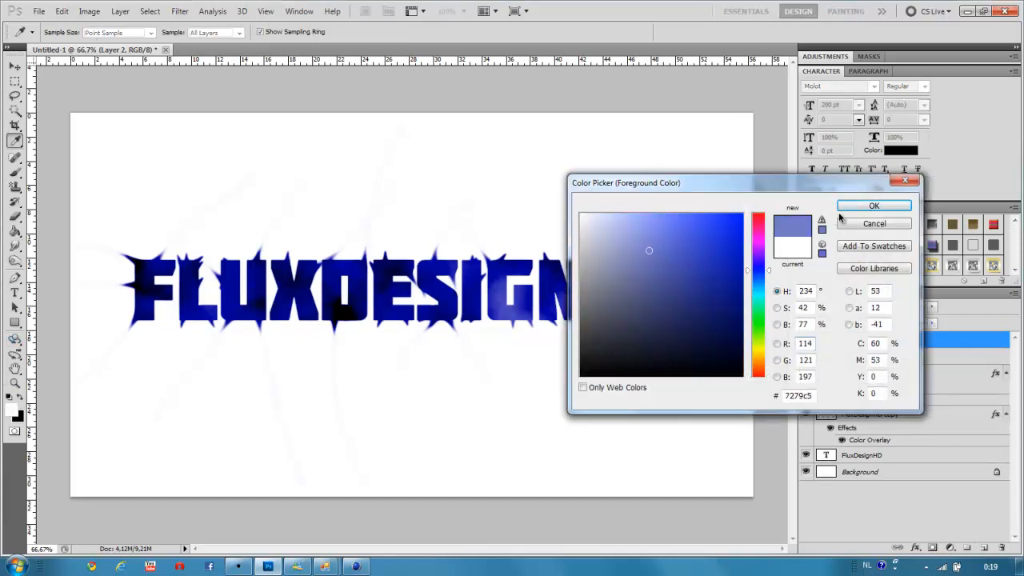
click(873, 205)
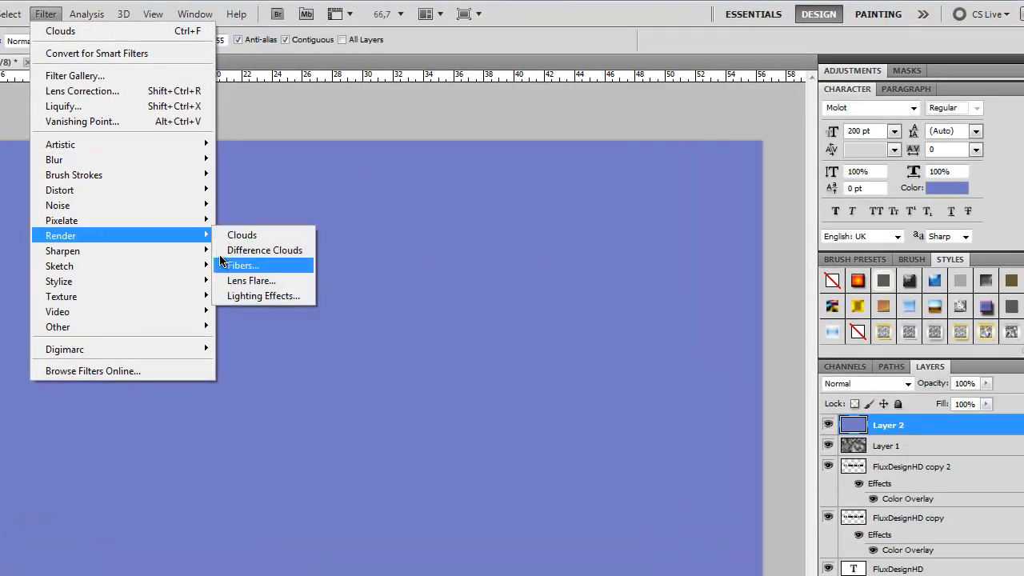
click(251, 280)
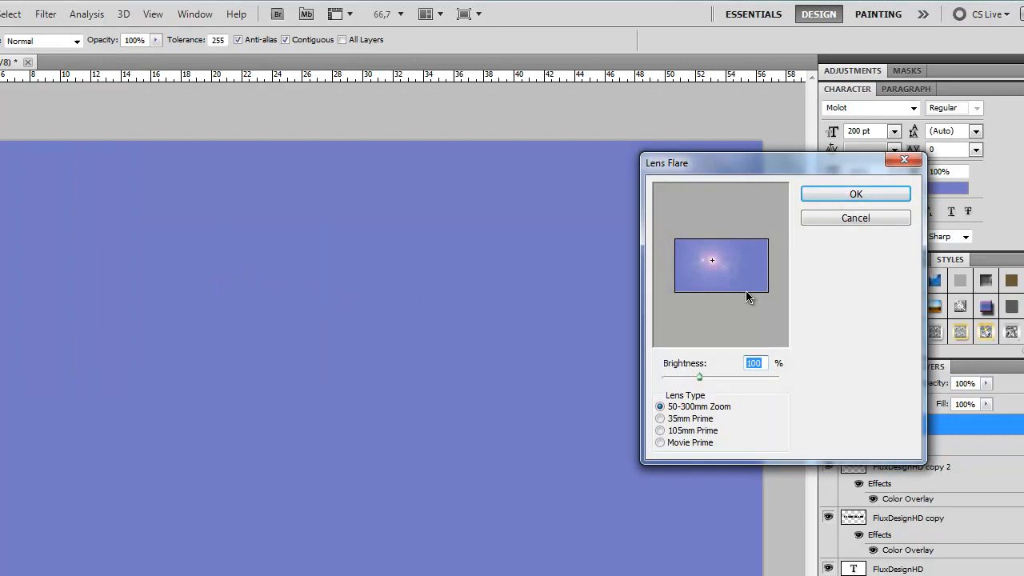
click(659, 419)
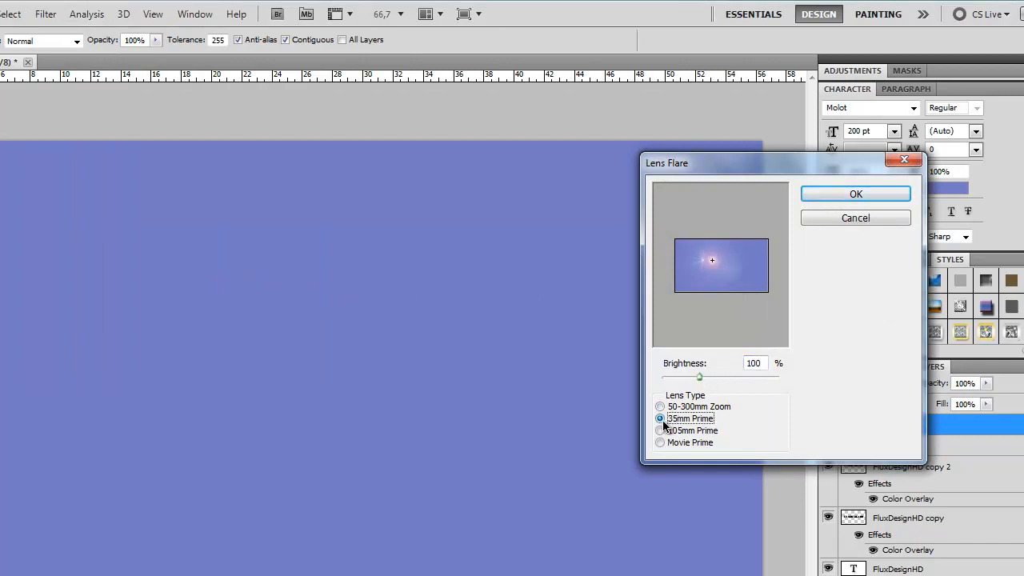
click(659, 430)
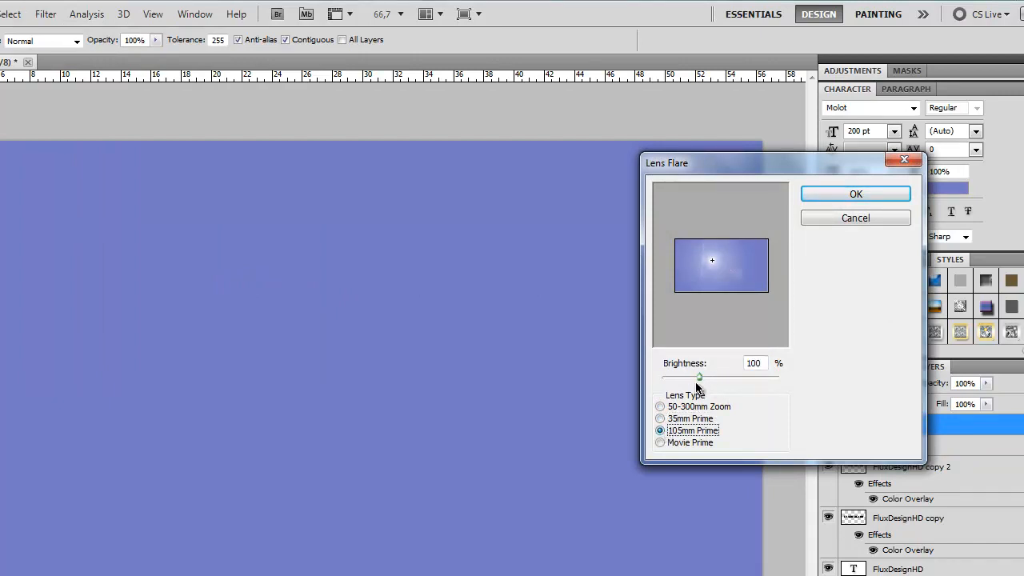
drag(697, 376, 707, 376)
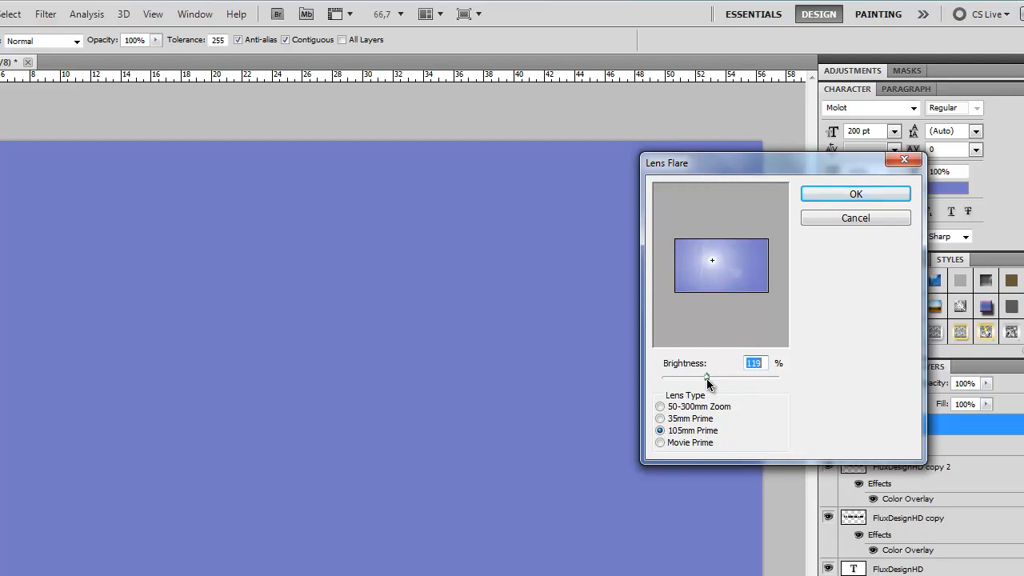
click(855, 194)
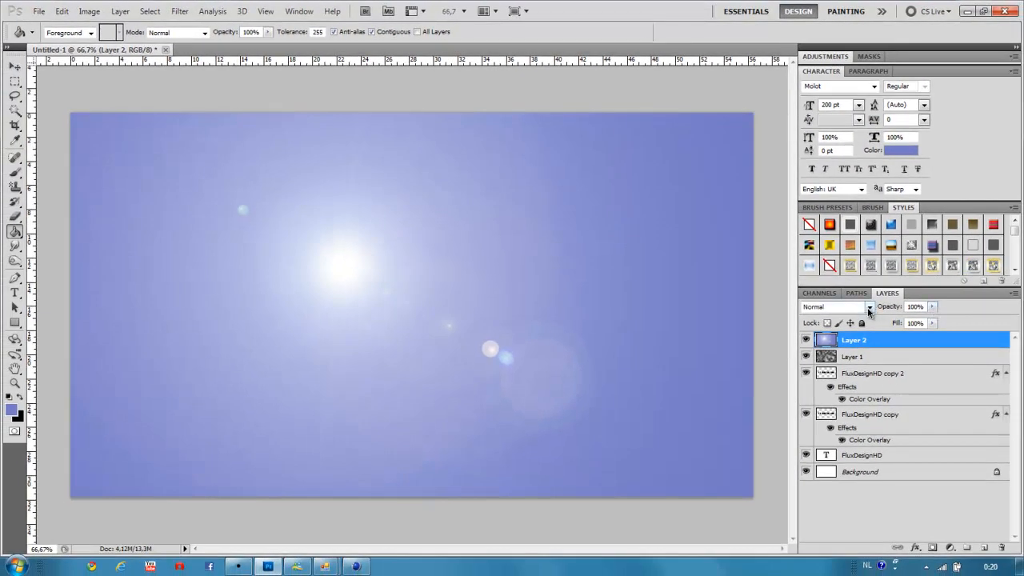
Step: Set the flare layer to Multiply so the dark blue text shows through
click(832, 308)
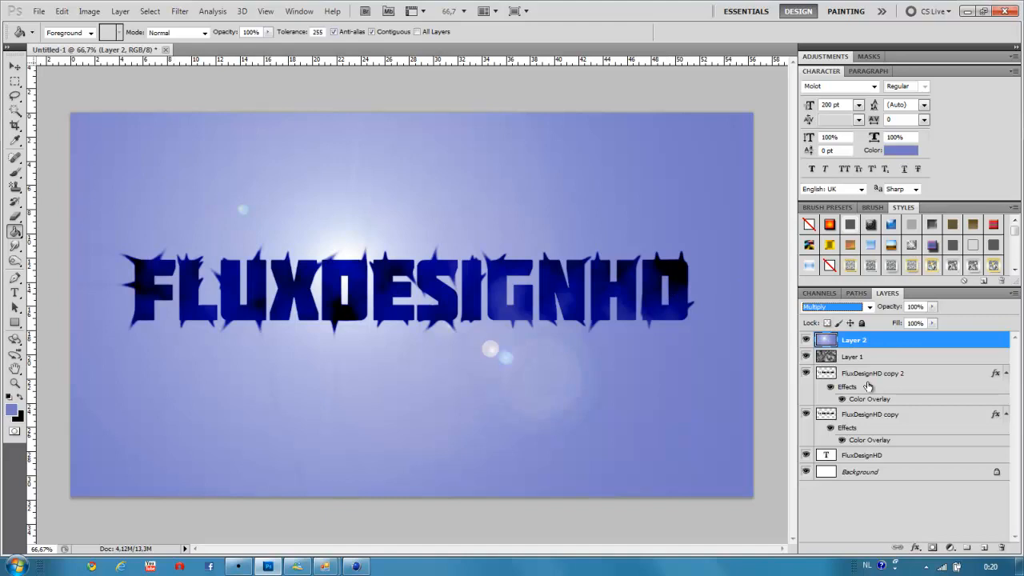
mouse_move(892, 454)
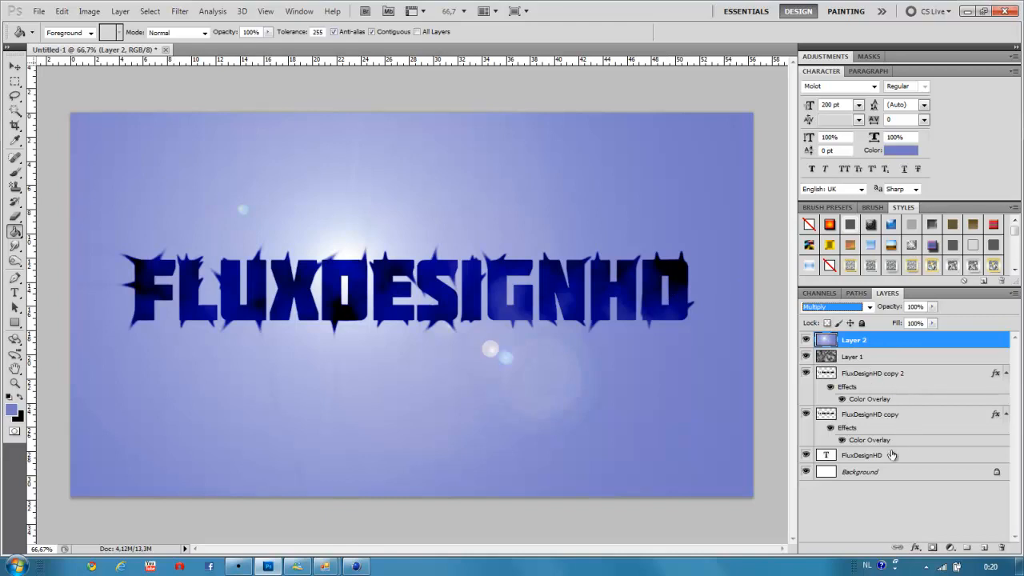
click(872, 413)
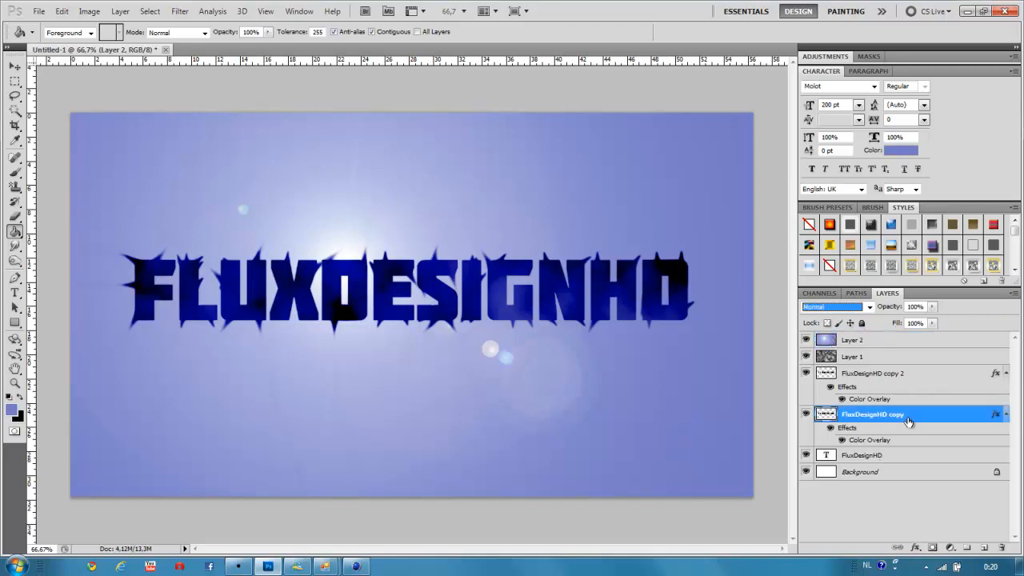
Step: Give FluxDesignHD copy a Drop Shadow with larger distance and an enlarged Outer Glow
double_click(872, 413)
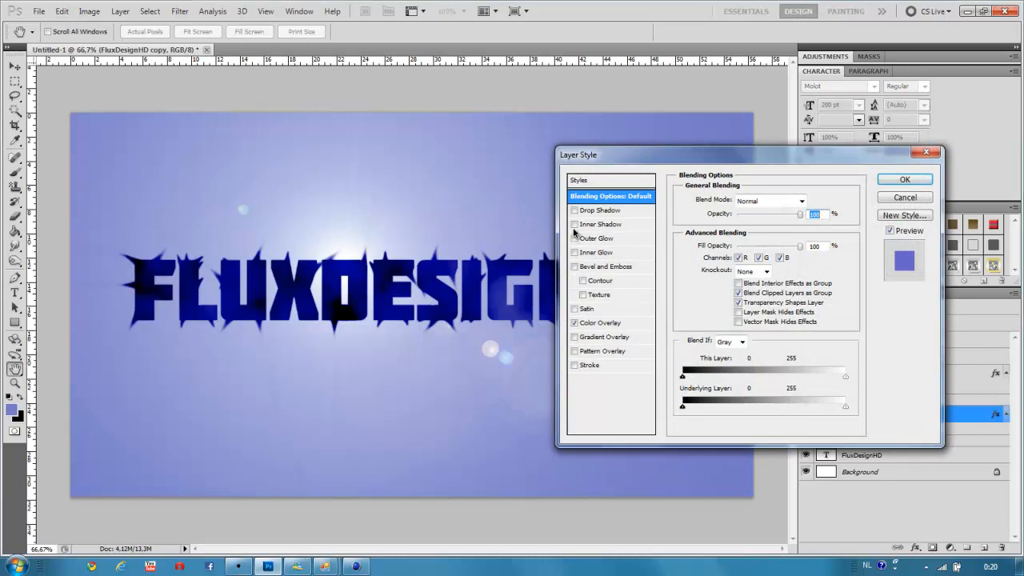
click(600, 210)
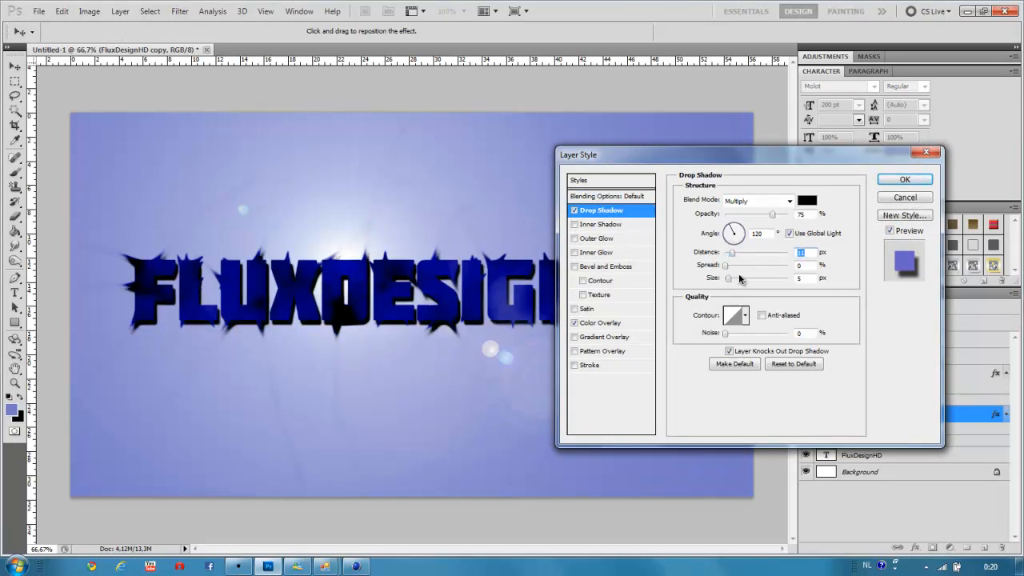
drag(728, 278, 740, 278)
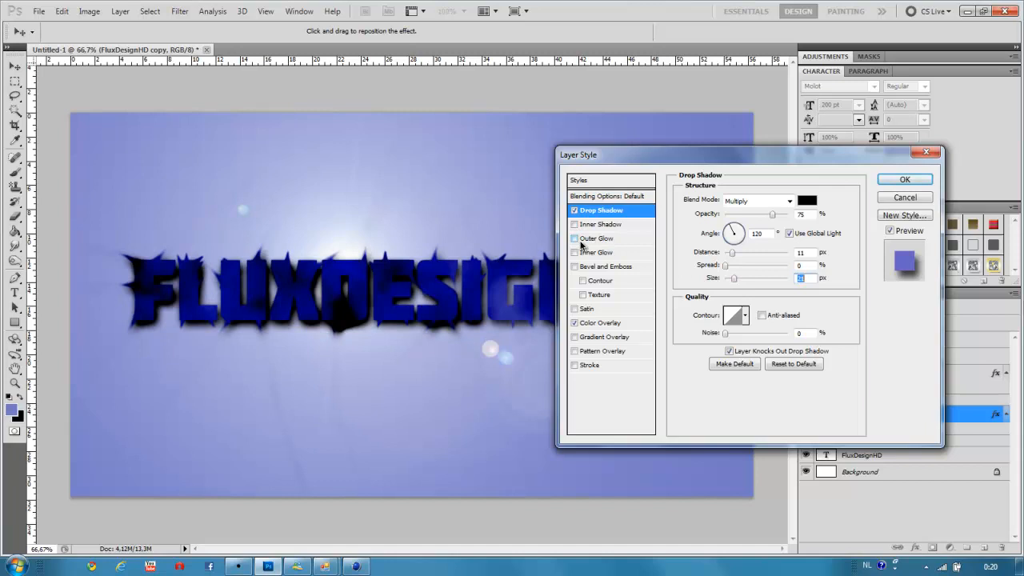
click(598, 238)
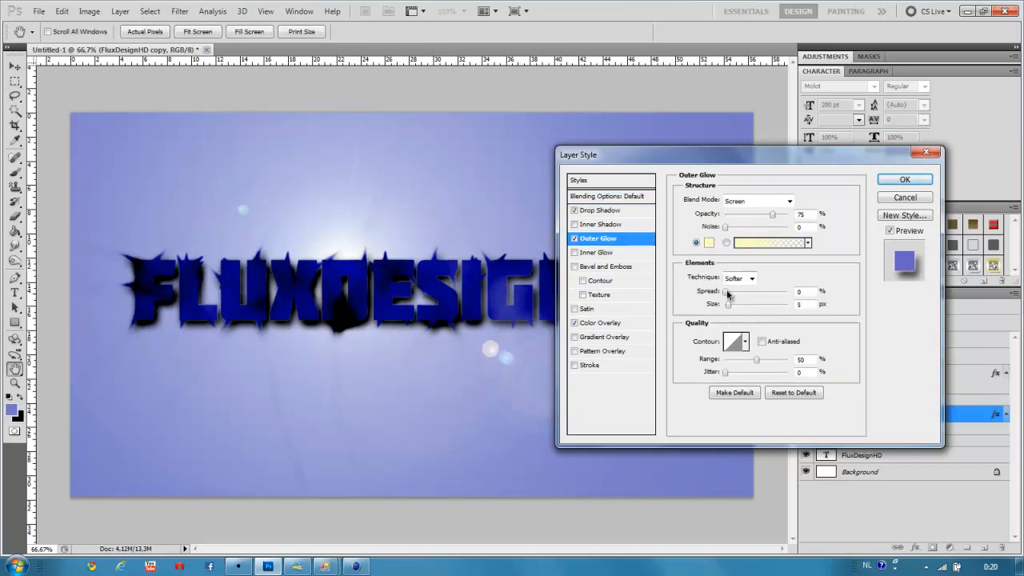
drag(728, 292, 748, 291)
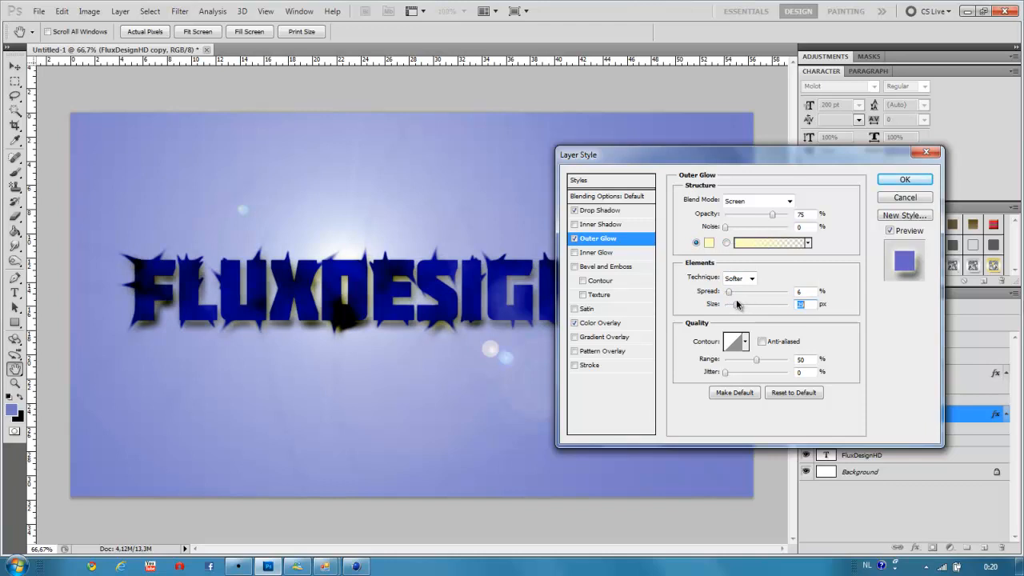
click(905, 179)
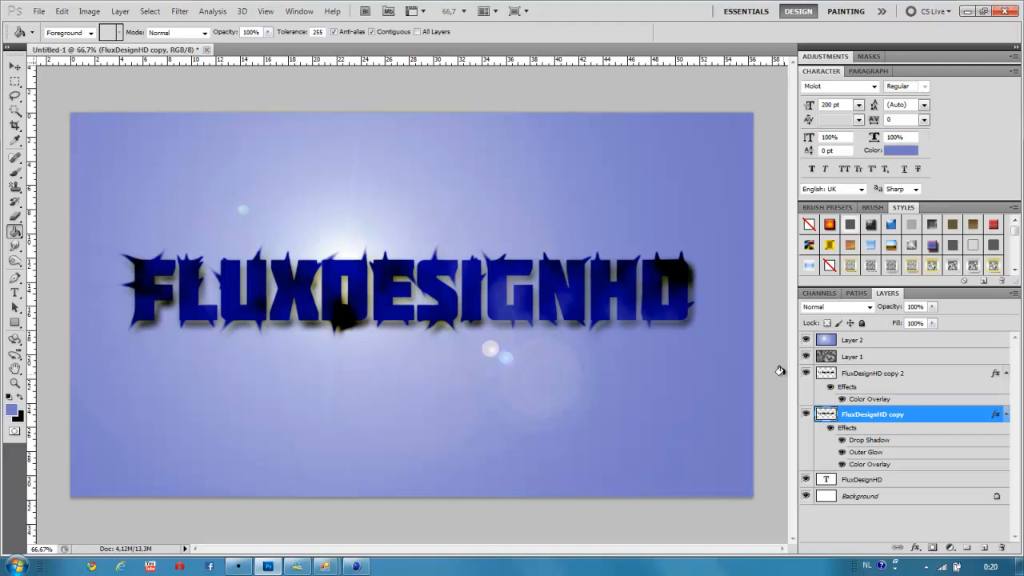
mouse_move(777, 358)
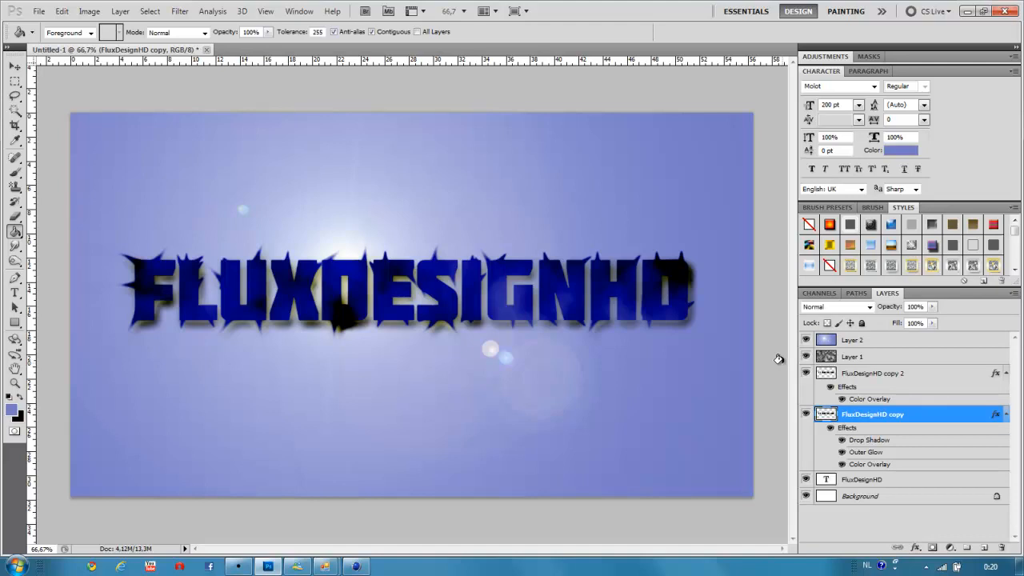
mouse_move(733, 347)
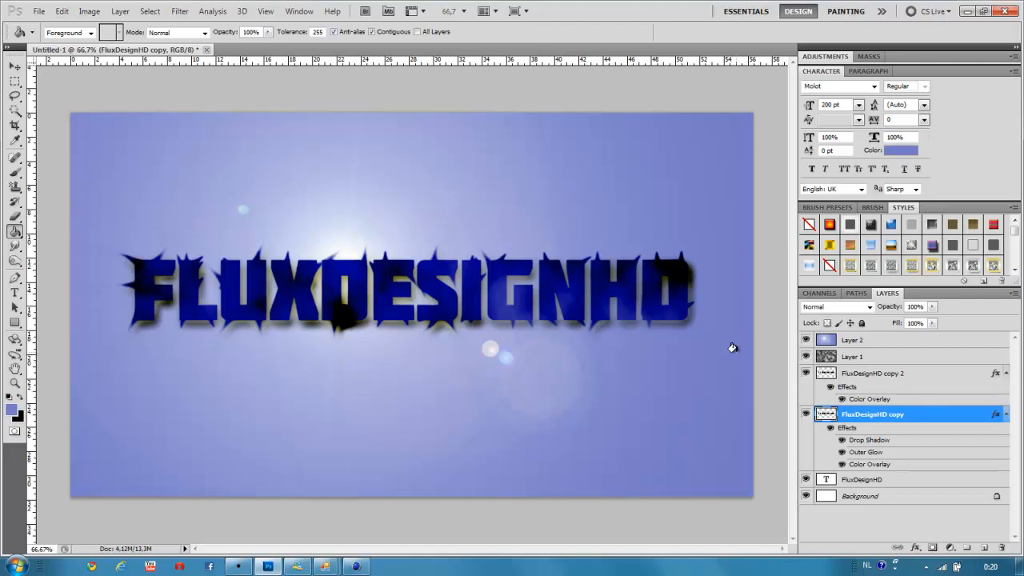